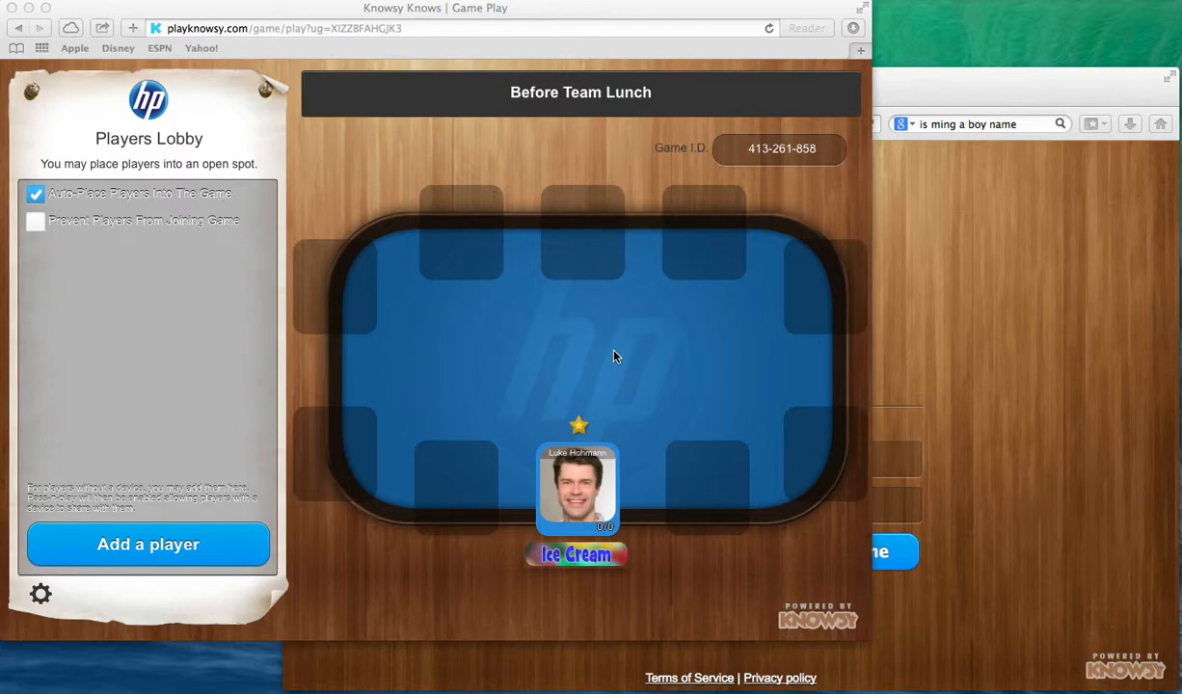
{"action": "mouse_move", "coordinate": [53, 210]}
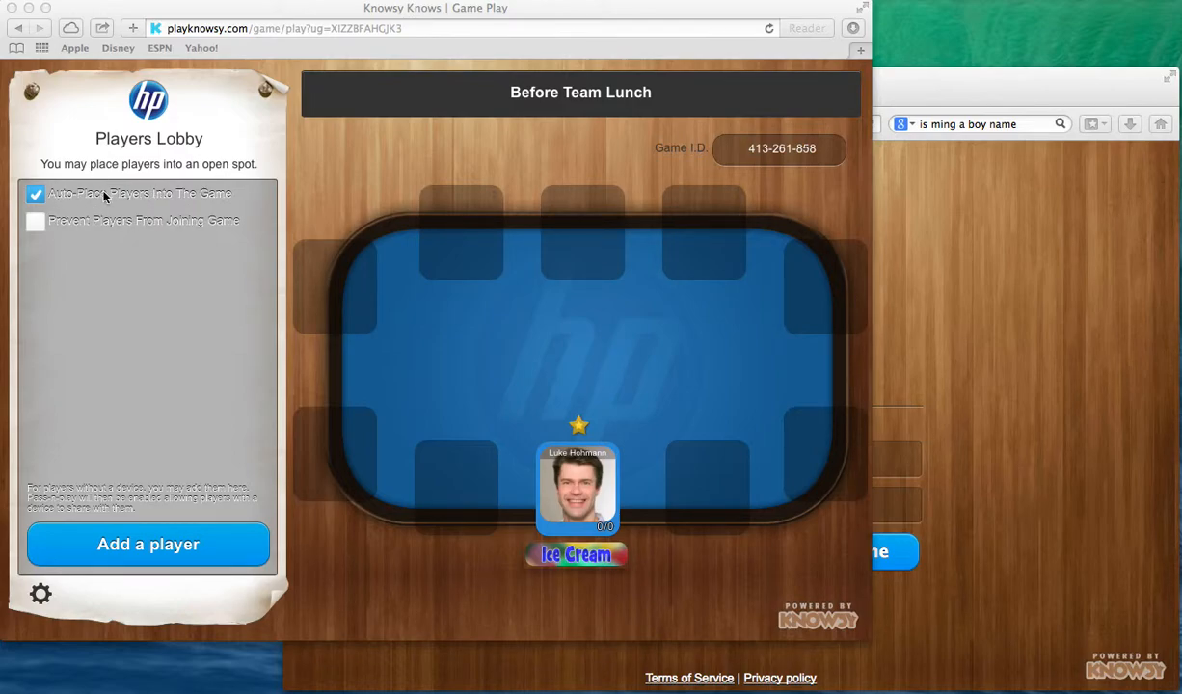
{"action": "mouse_move", "coordinate": [236, 202]}
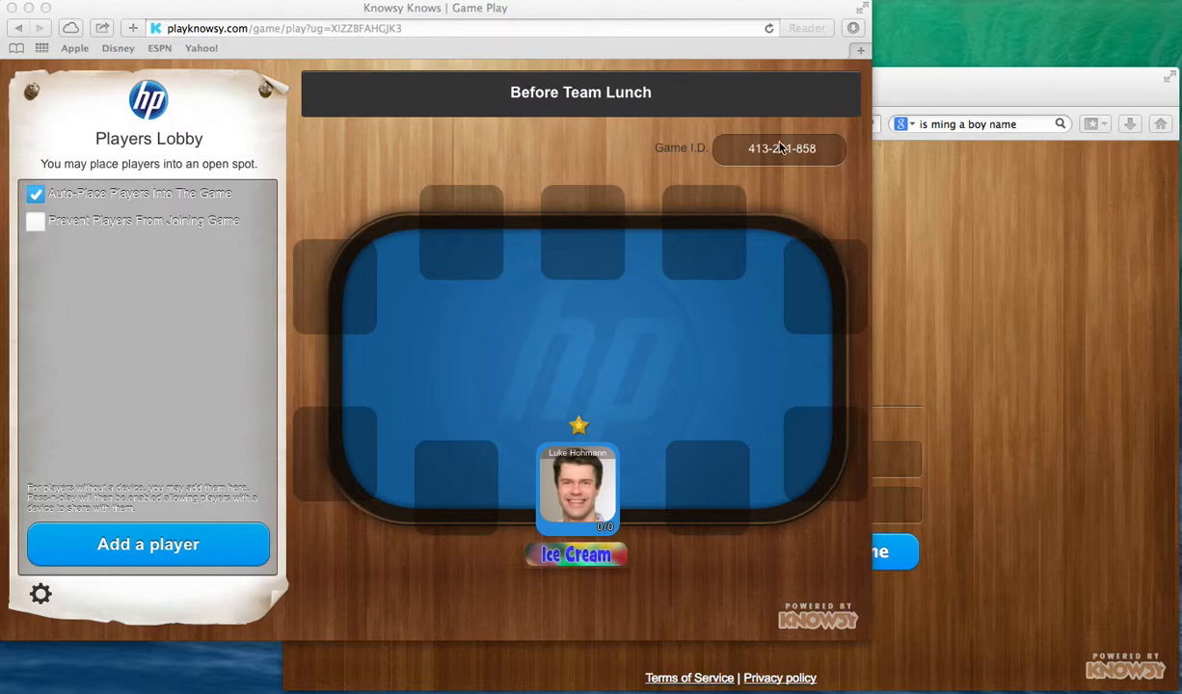
{"action": "mouse_move", "coordinate": [752, 158]}
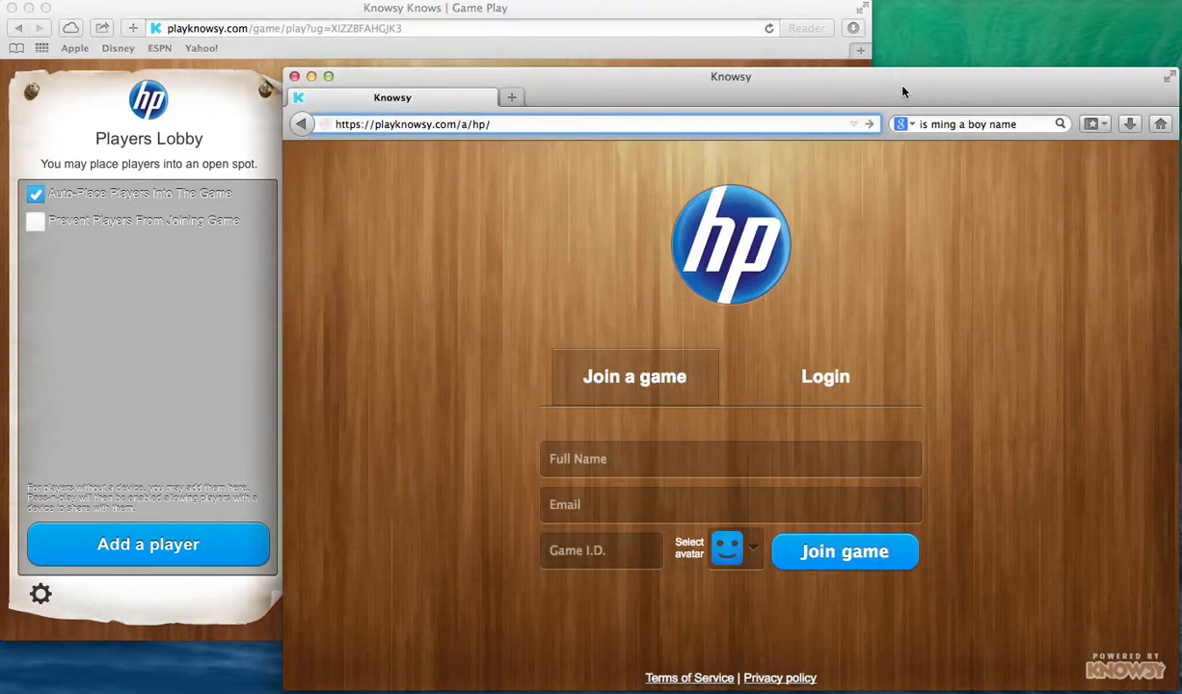
{"action": "mouse_move", "coordinate": [660, 393]}
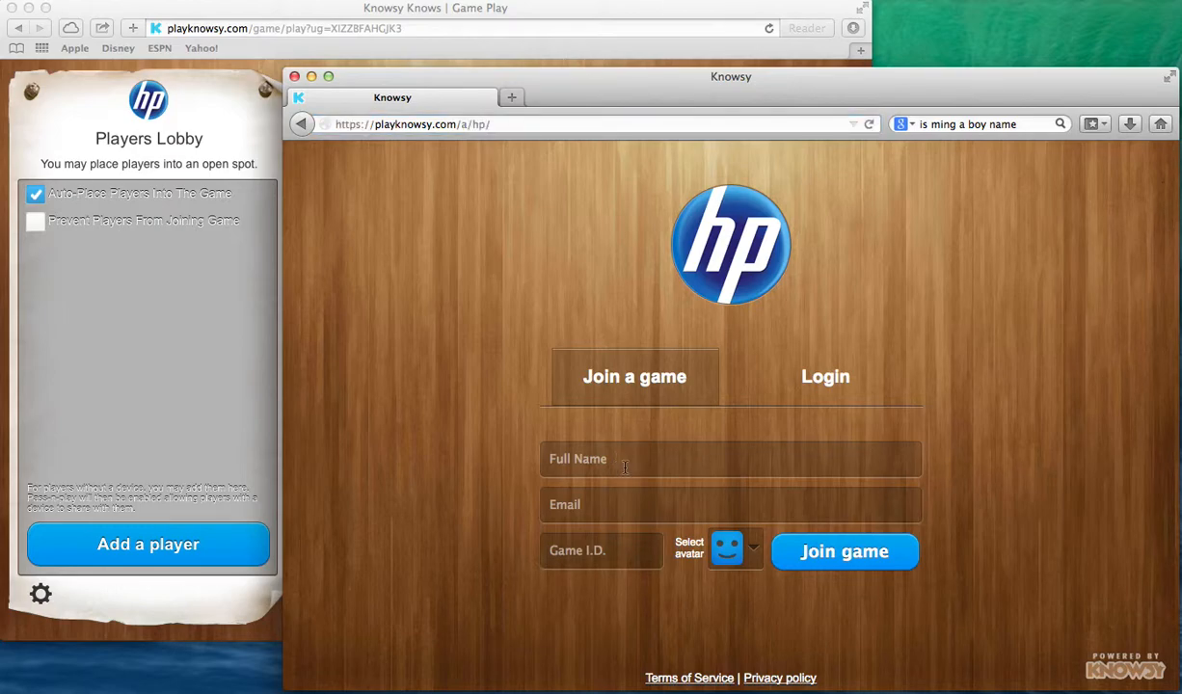
- Join as Ming with email 'ming@' and game ID 413-261-858, using the avatar with glasses
{"action": "type", "text": "Ming"}
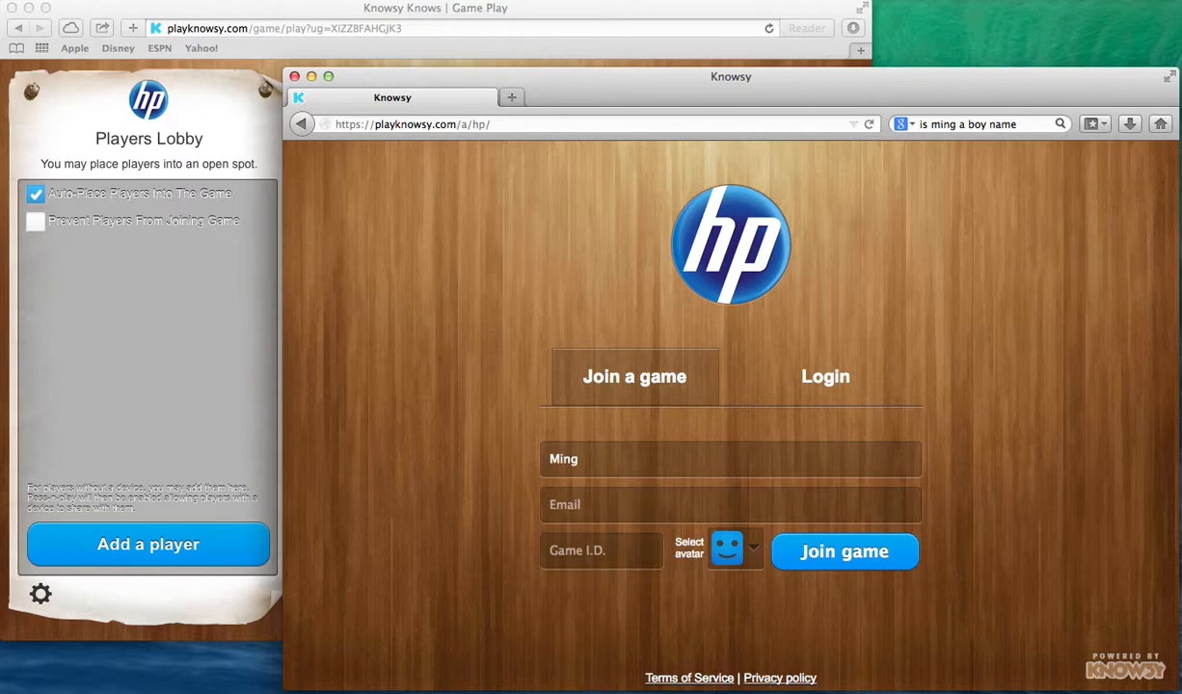
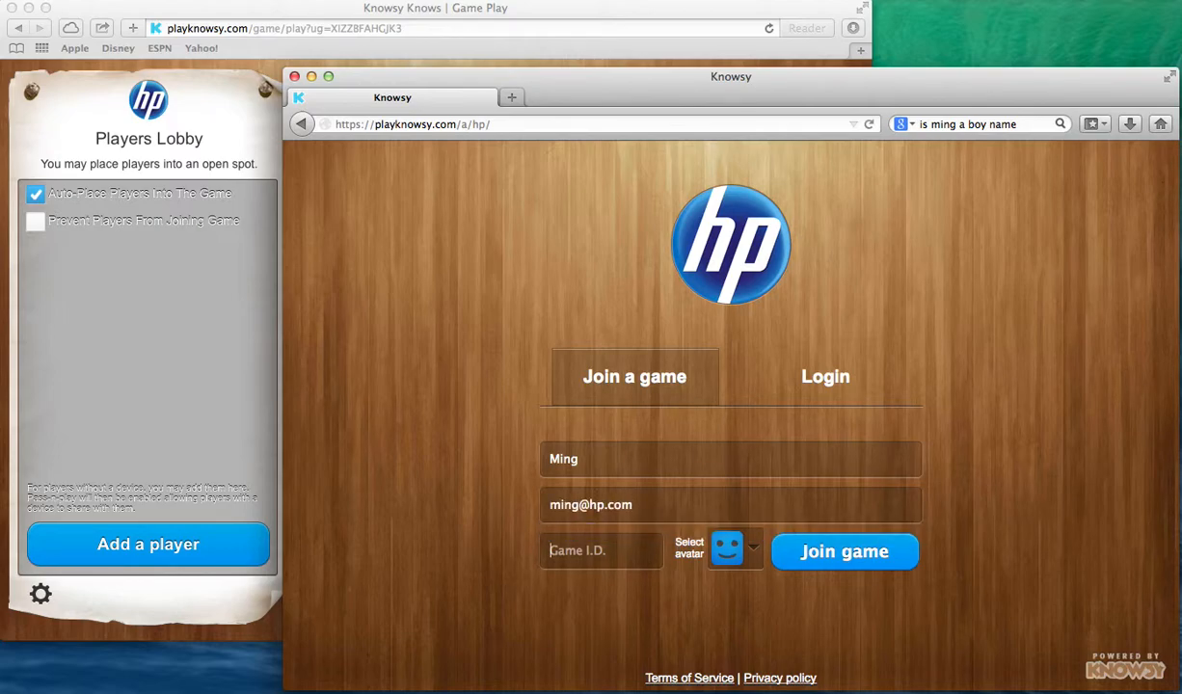
{"action": "type", "text": "413-261-858"}
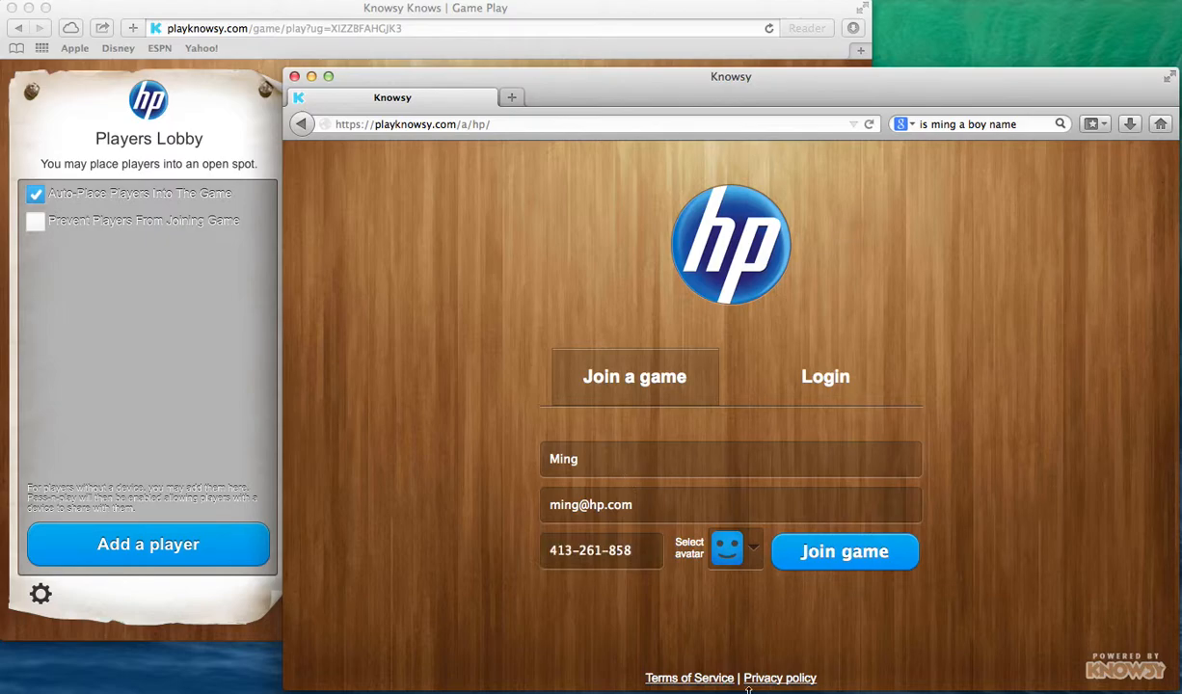
{"action": "left_click", "coordinate": [752, 550]}
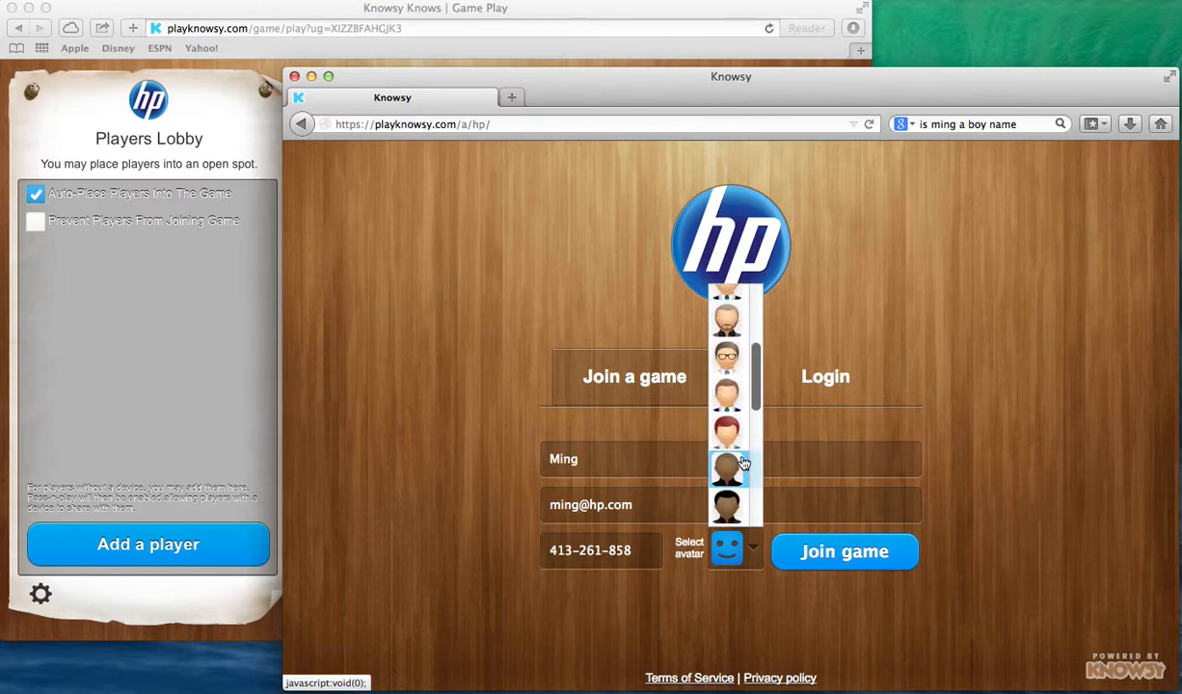
{"action": "left_click", "coordinate": [727, 468]}
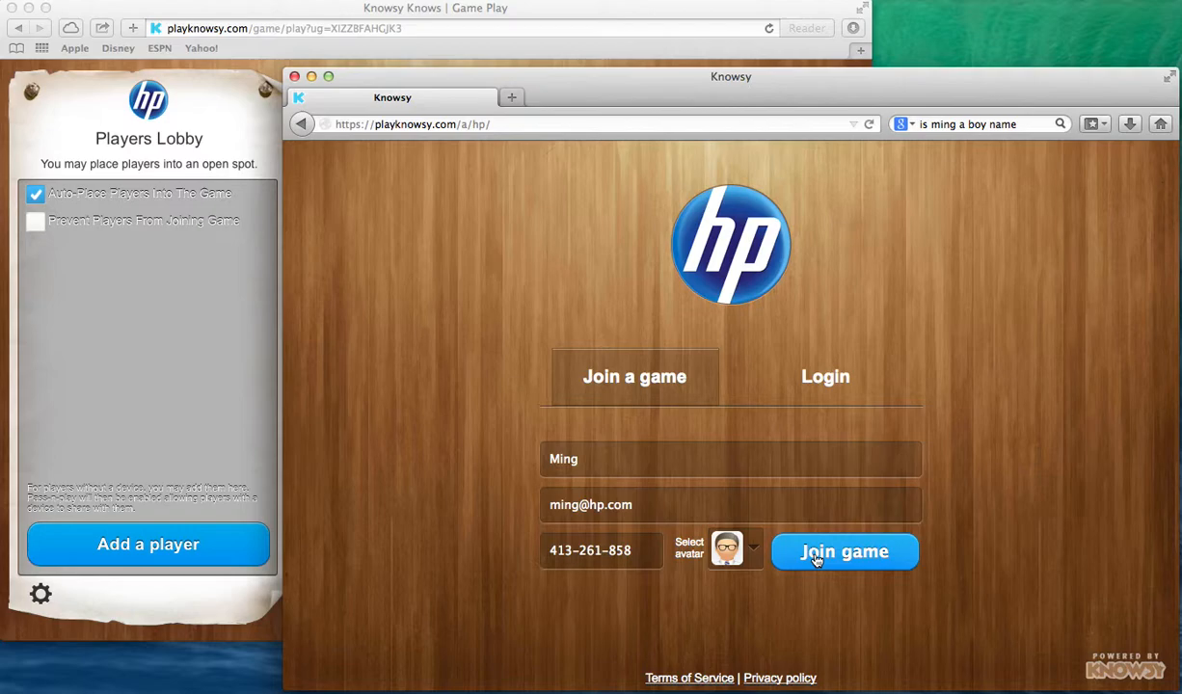
{"action": "left_click", "coordinate": [845, 552]}
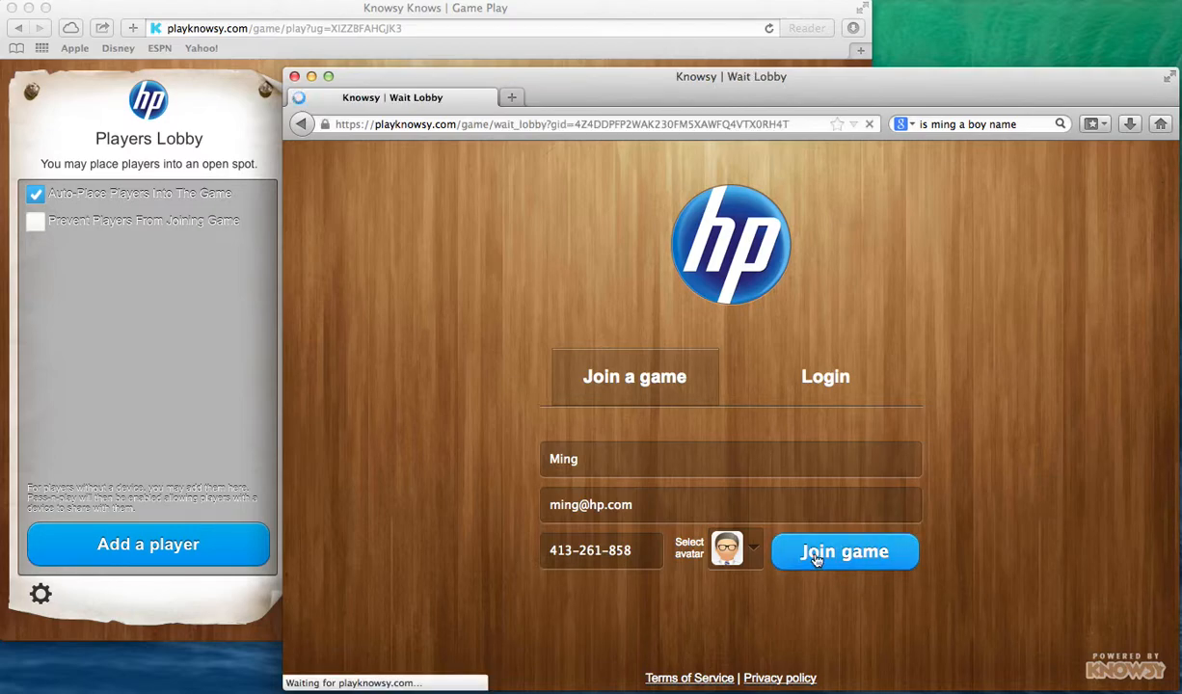
- Enter the game and choose Coffee as Ming's topic to rank
{"action": "left_click", "coordinate": [845, 552]}
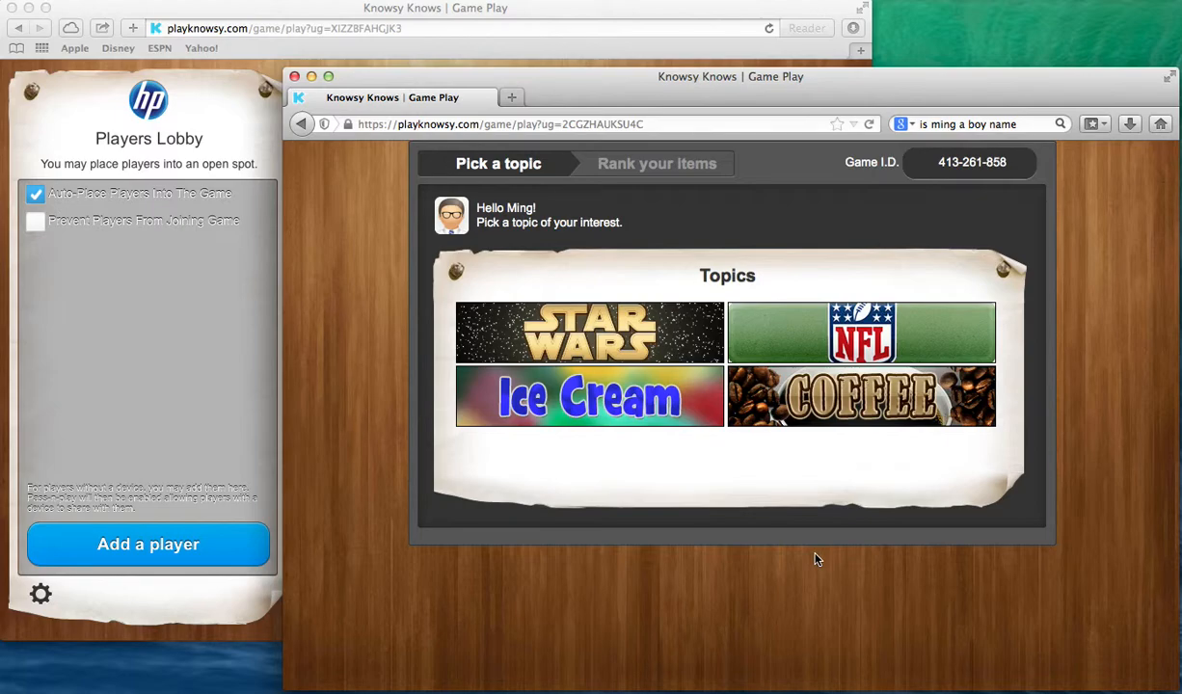
{"action": "mouse_move", "coordinate": [509, 25]}
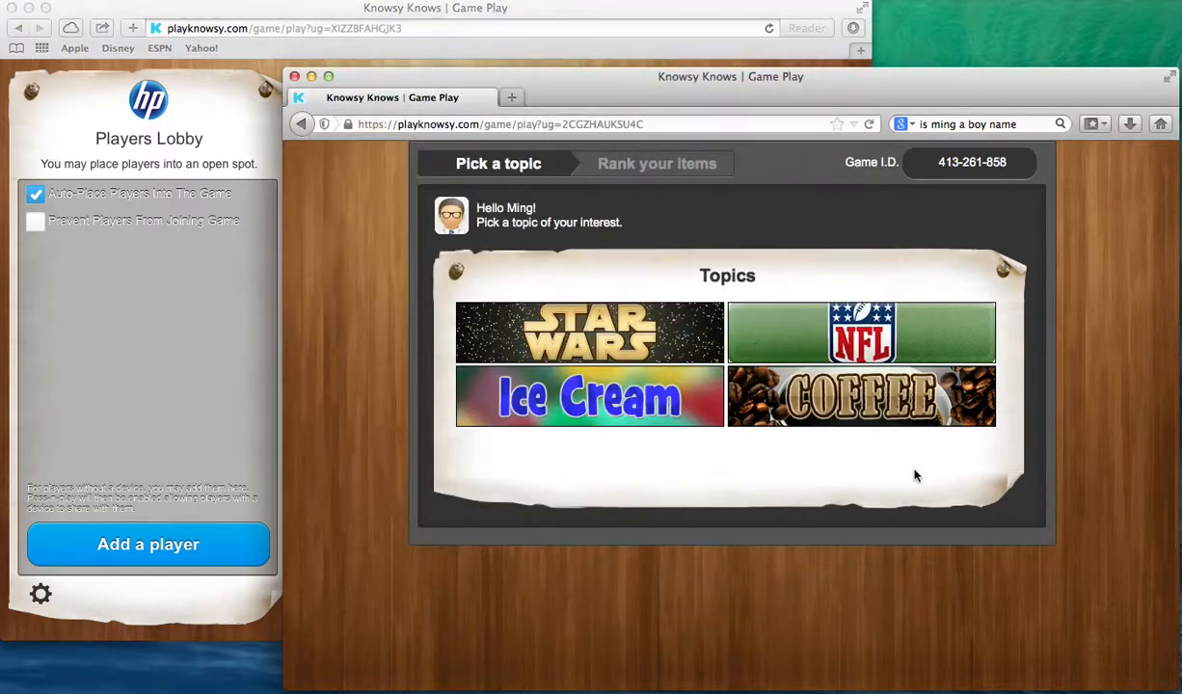
{"action": "left_click", "coordinate": [862, 395]}
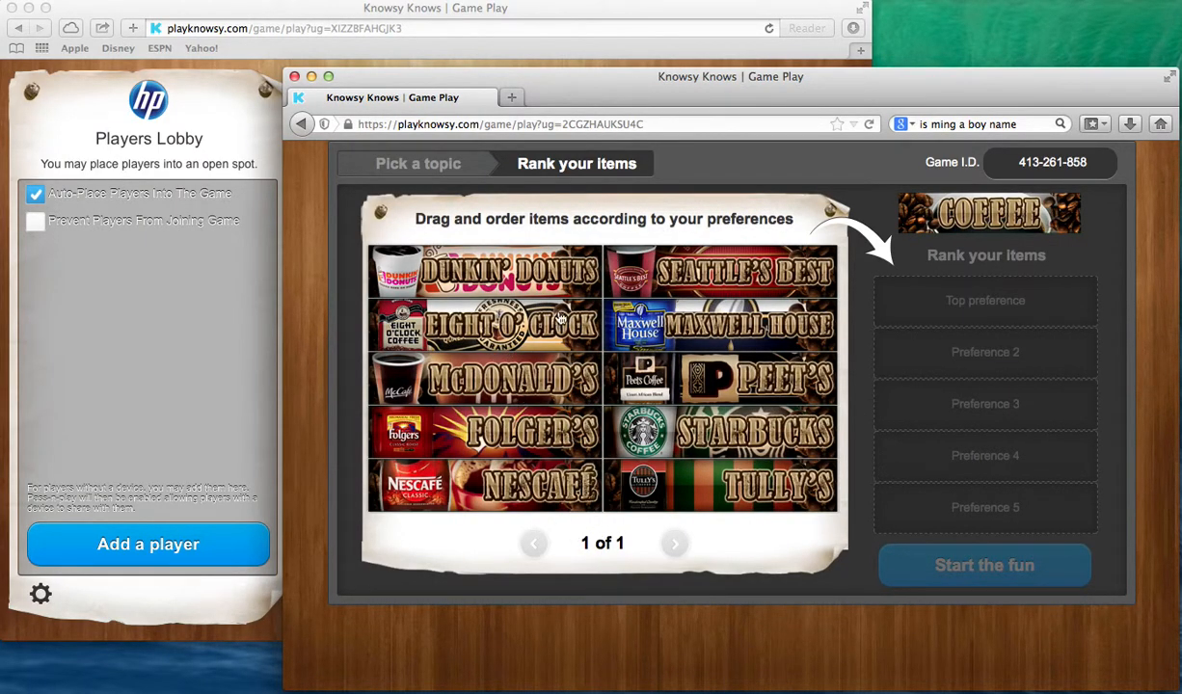
{"action": "mouse_move", "coordinate": [680, 393]}
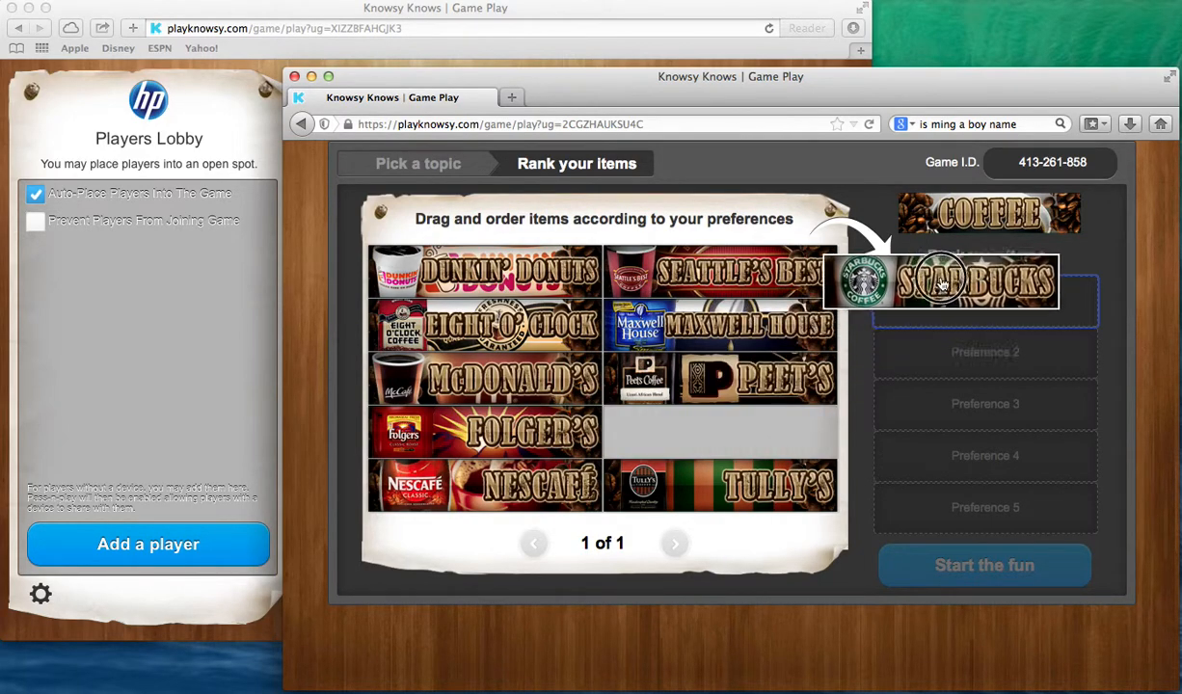
- Rank Starbucks first, McDonald's fourth, Seattle's Best fifth, and start the fun
{"action": "left_click_drag", "start_coordinate": [757, 376], "coordinate": [964, 371]}
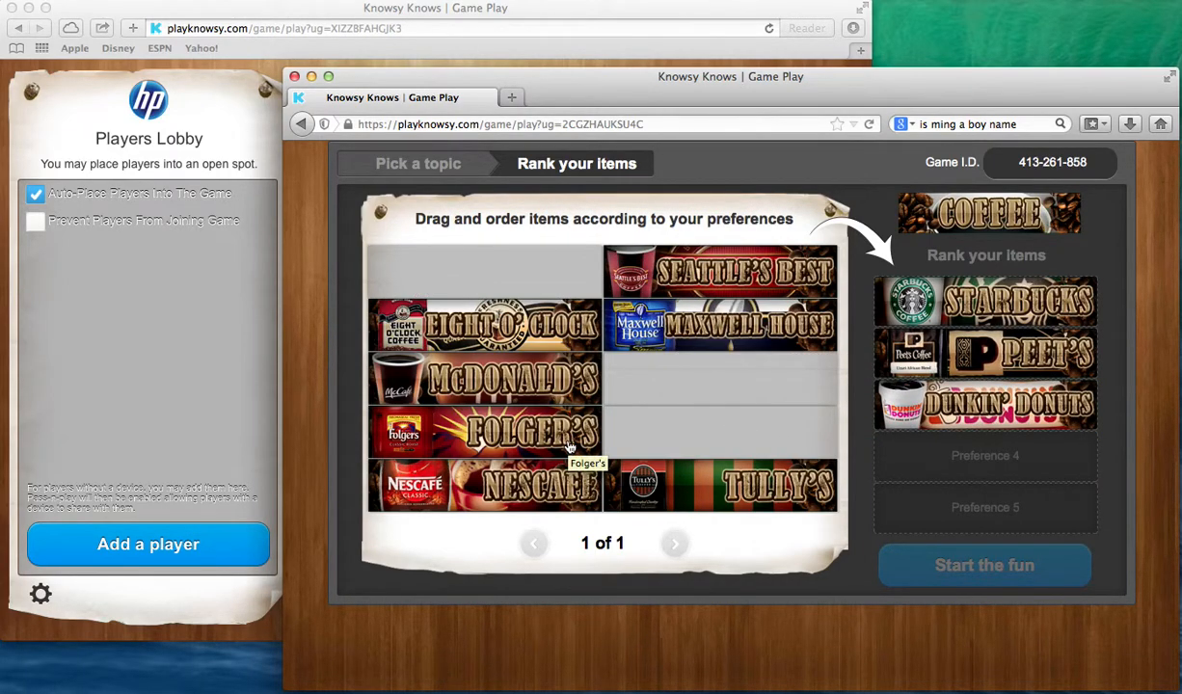
{"action": "left_click_drag", "start_coordinate": [484, 378], "coordinate": [992, 455]}
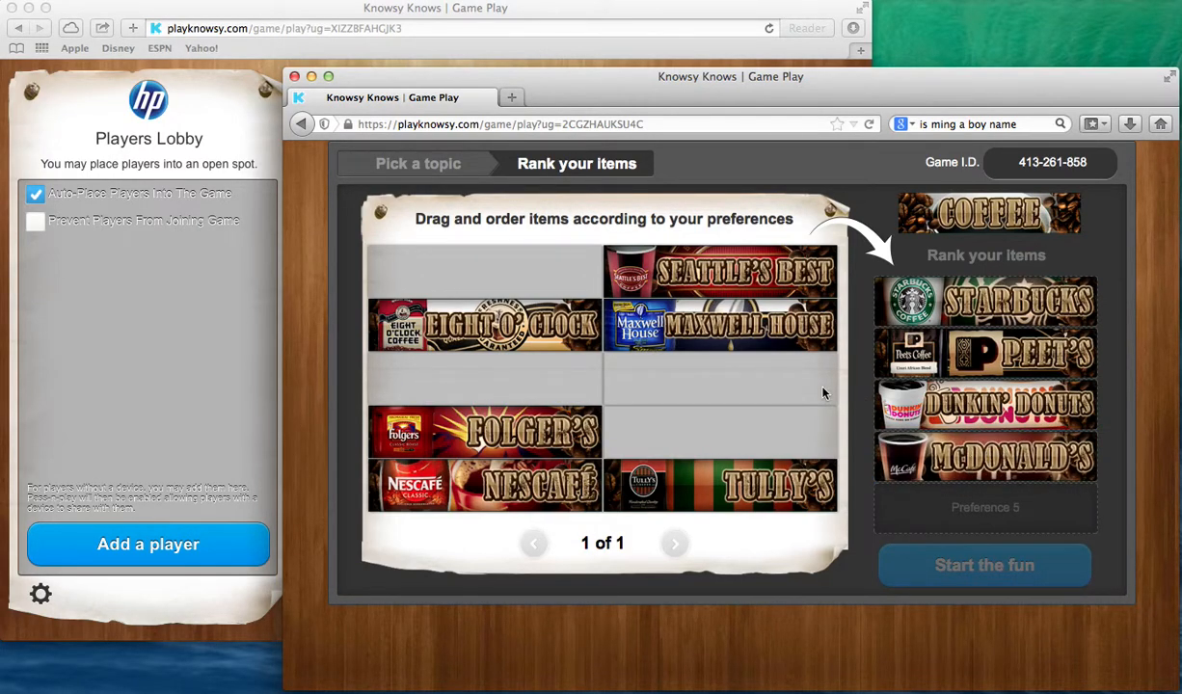
{"action": "left_click_drag", "start_coordinate": [718, 270], "coordinate": [959, 503]}
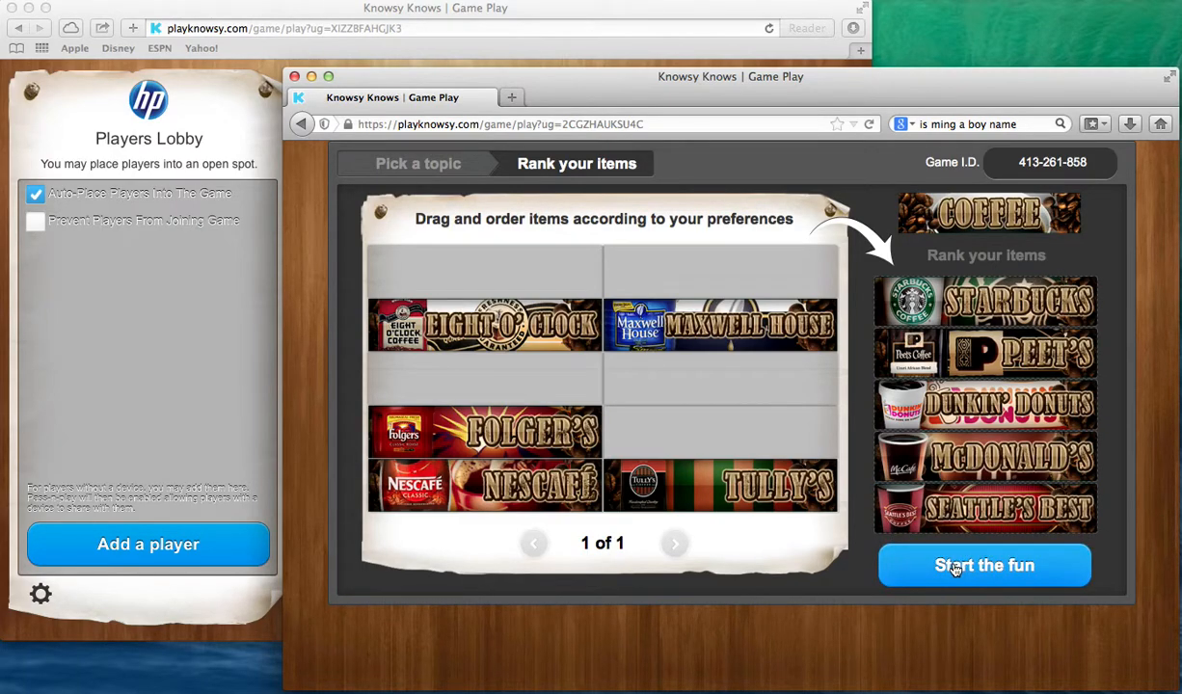
{"action": "left_click", "coordinate": [983, 565]}
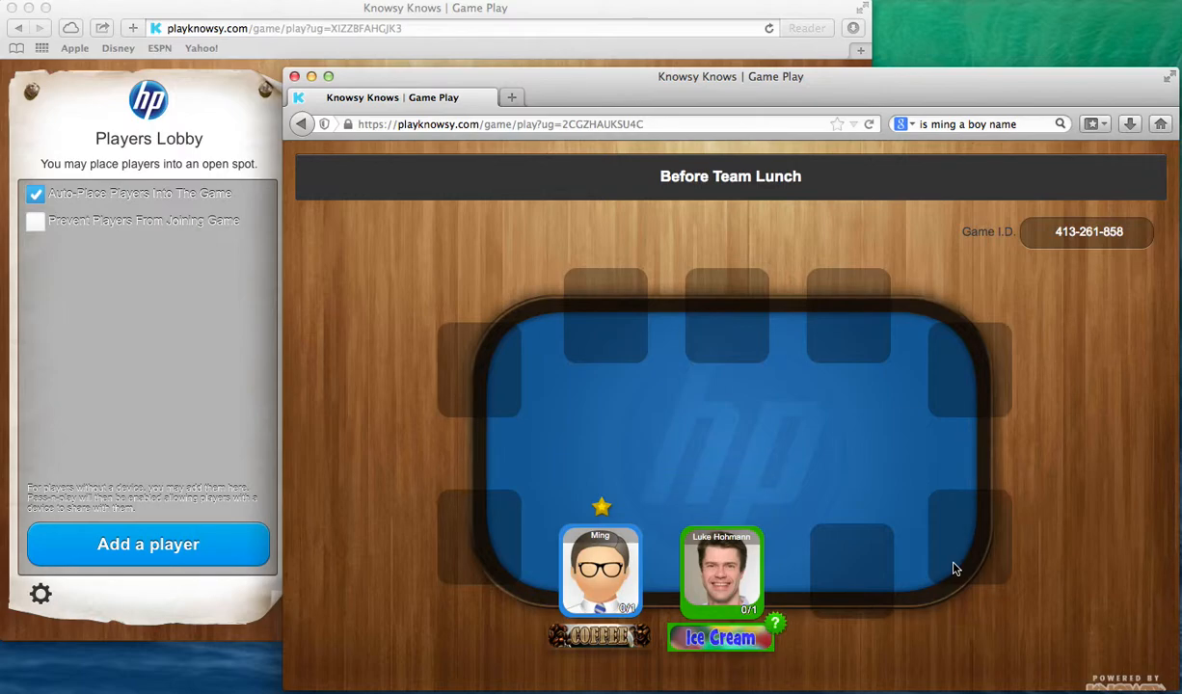
{"action": "mouse_move", "coordinate": [903, 632]}
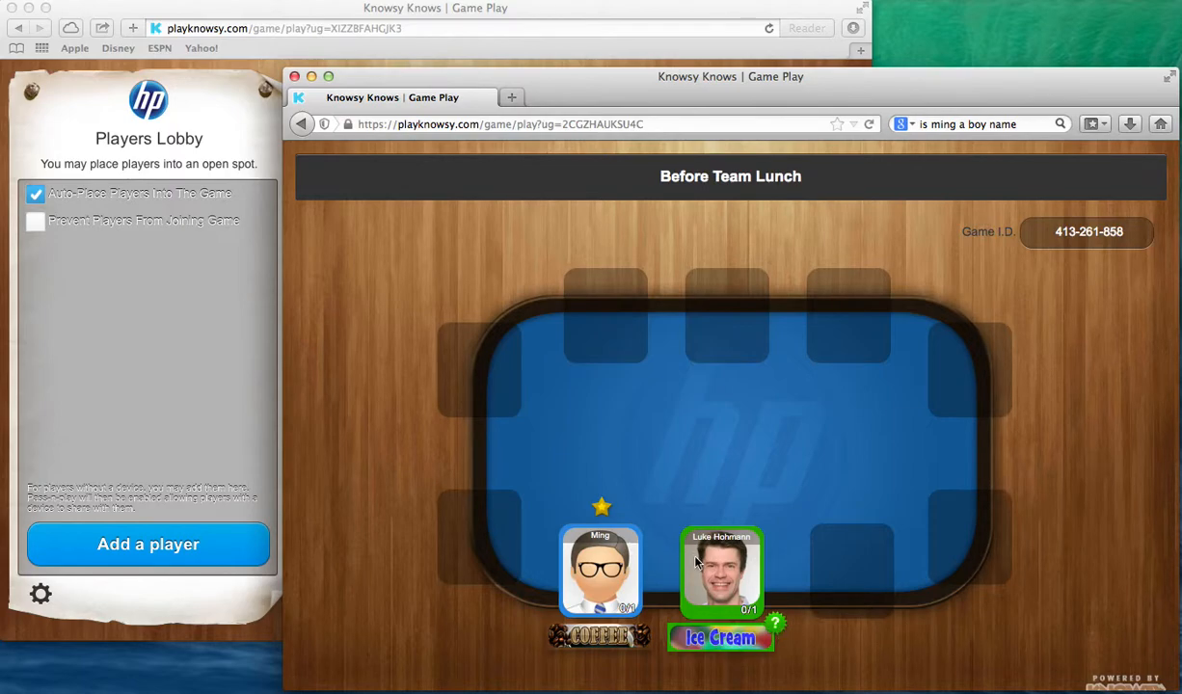
- Start guessing Luke Hohmann's Ice Cream ranking from his avatar card
{"action": "left_click", "coordinate": [693, 560]}
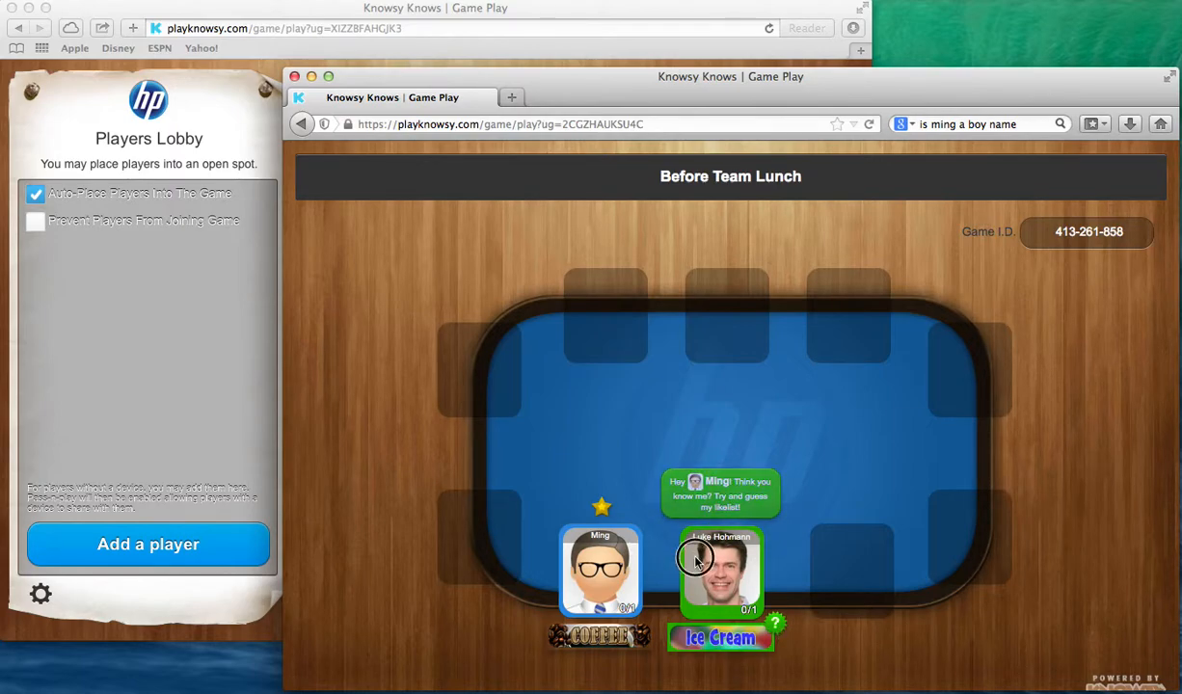
{"action": "left_click", "coordinate": [720, 638]}
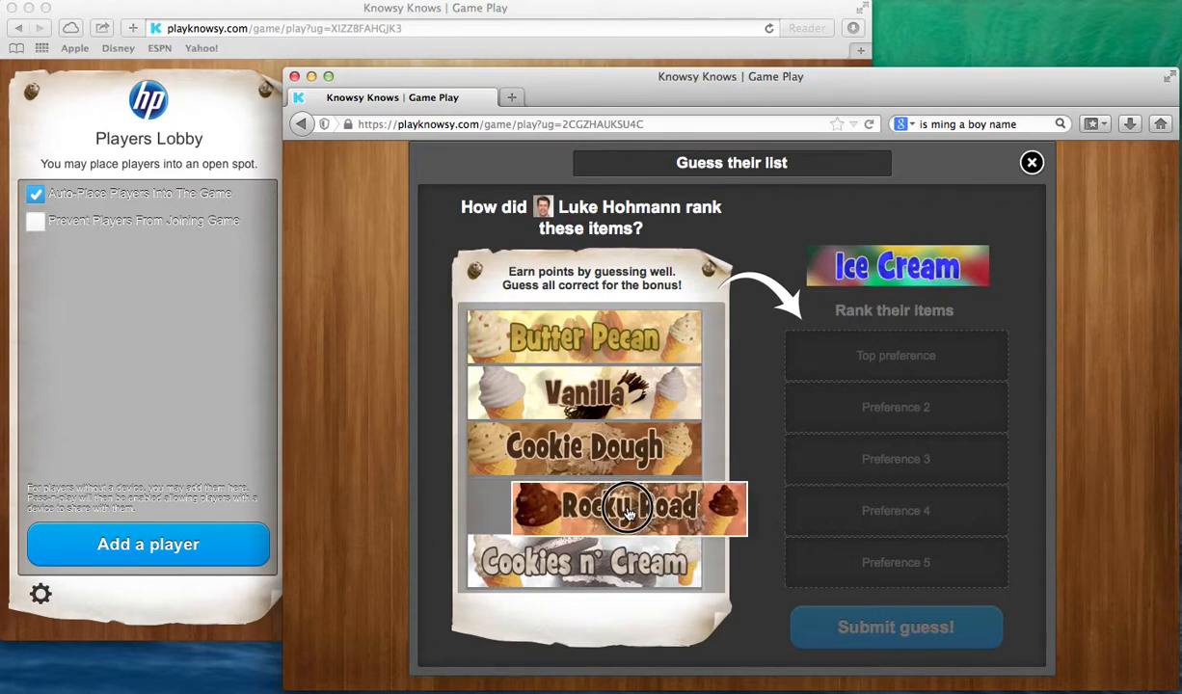
- Guess Rocky Road first and Vanilla next in Luke's list, then submit the guess
{"action": "left_click_drag", "start_coordinate": [628, 508], "coordinate": [896, 355]}
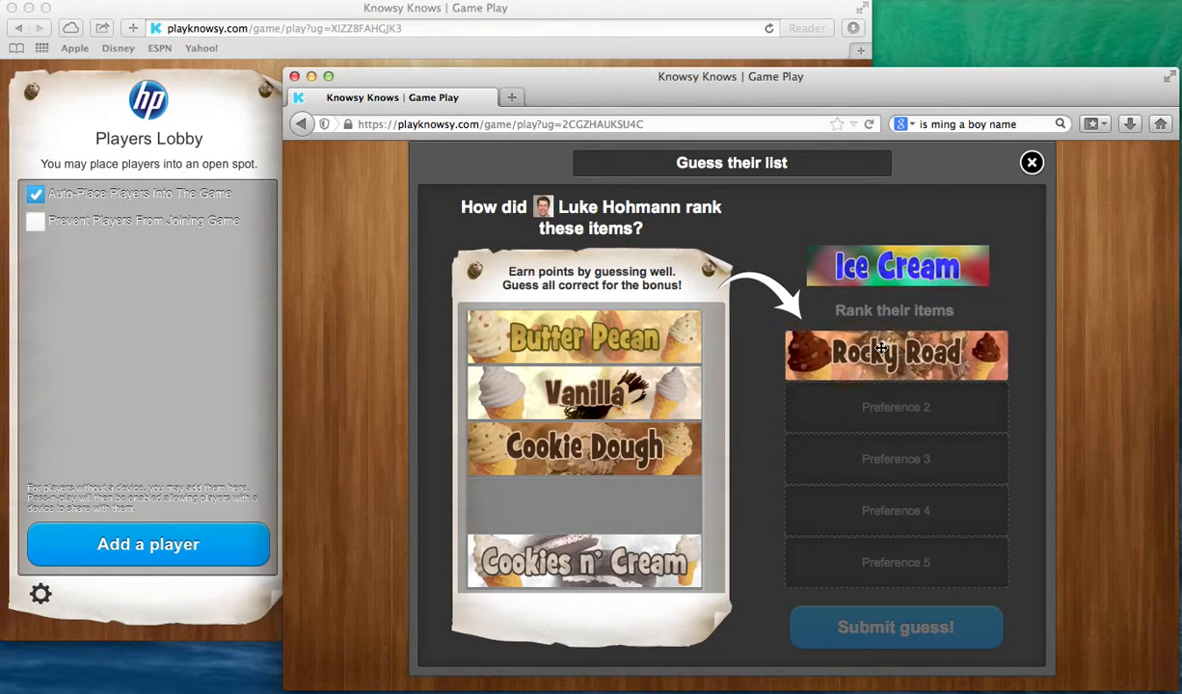
{"action": "left_click_drag", "start_coordinate": [582, 393], "coordinate": [816, 395]}
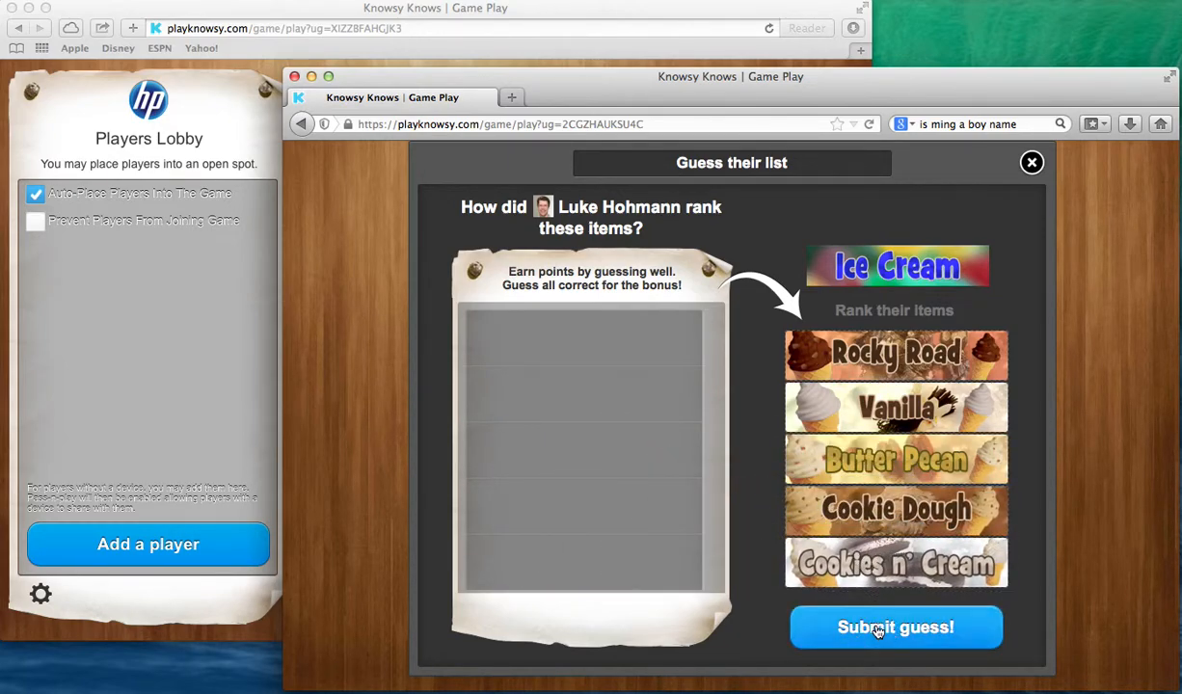
{"action": "left_click", "coordinate": [896, 627]}
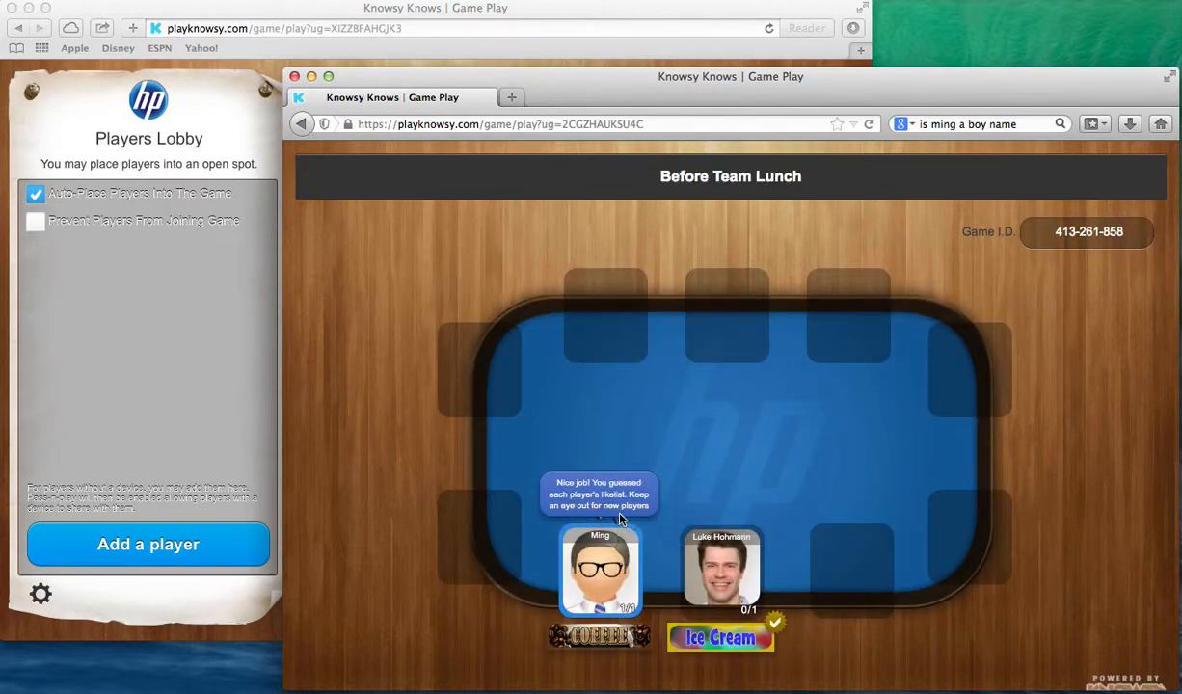
{"action": "mouse_move", "coordinate": [582, 553]}
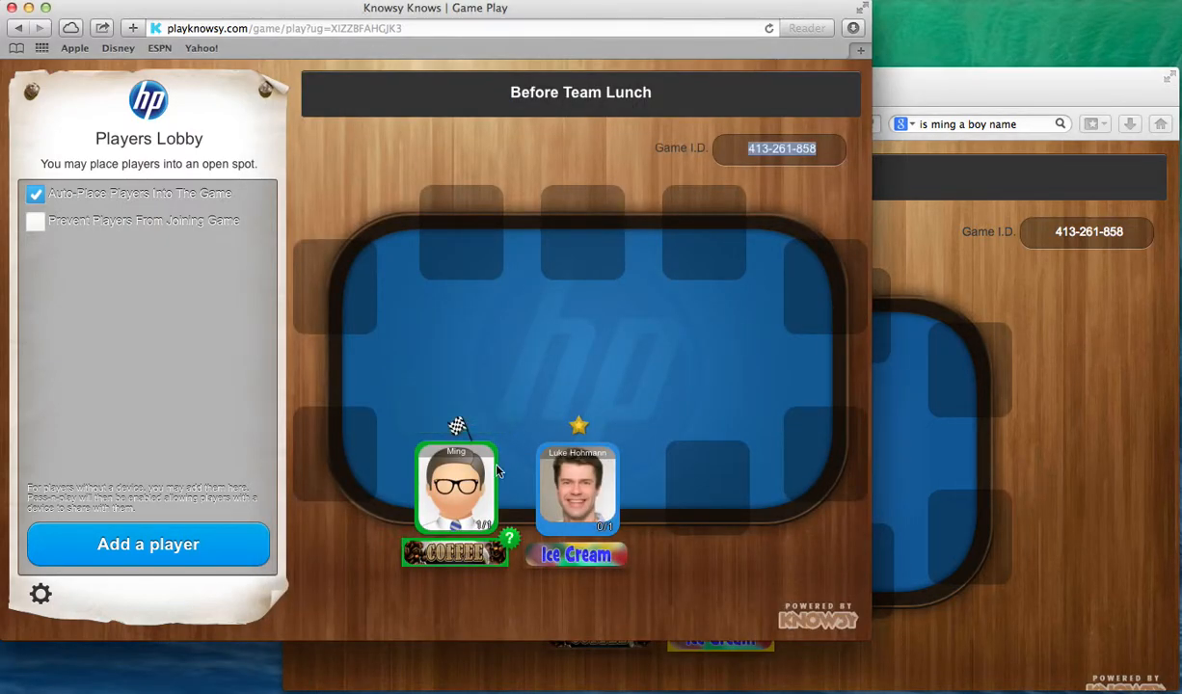
- From Luke's table, start guessing Ming's Coffee ranking
{"action": "left_click", "coordinate": [455, 553]}
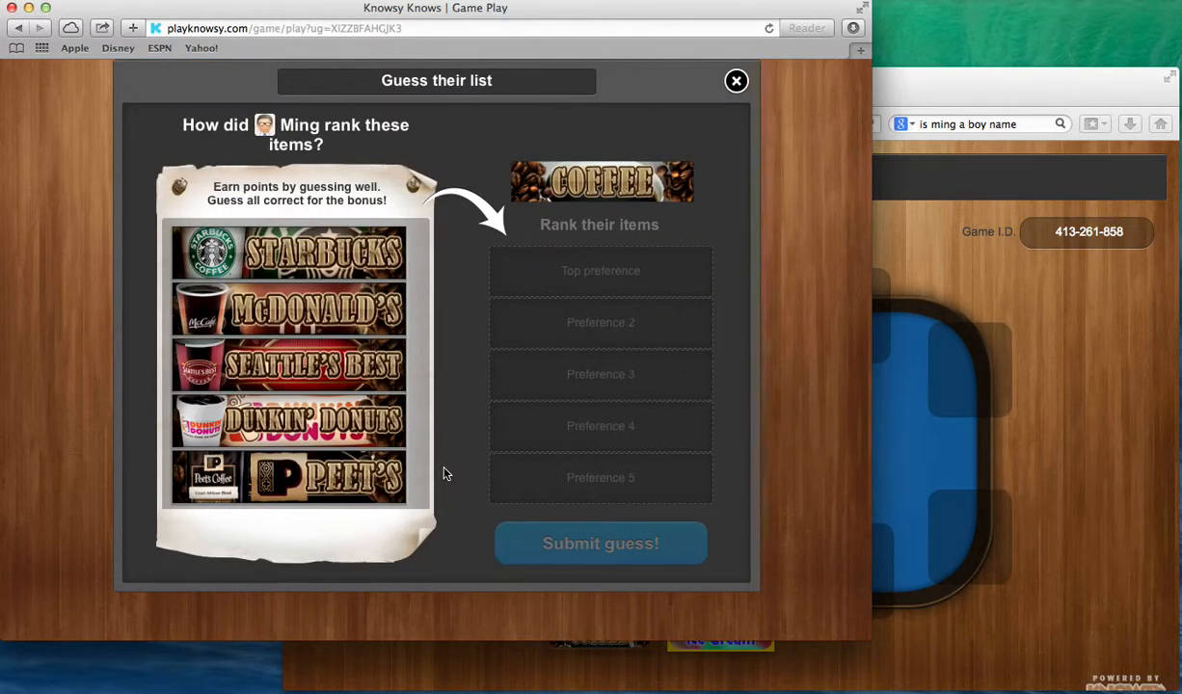
{"action": "mouse_move", "coordinate": [316, 239]}
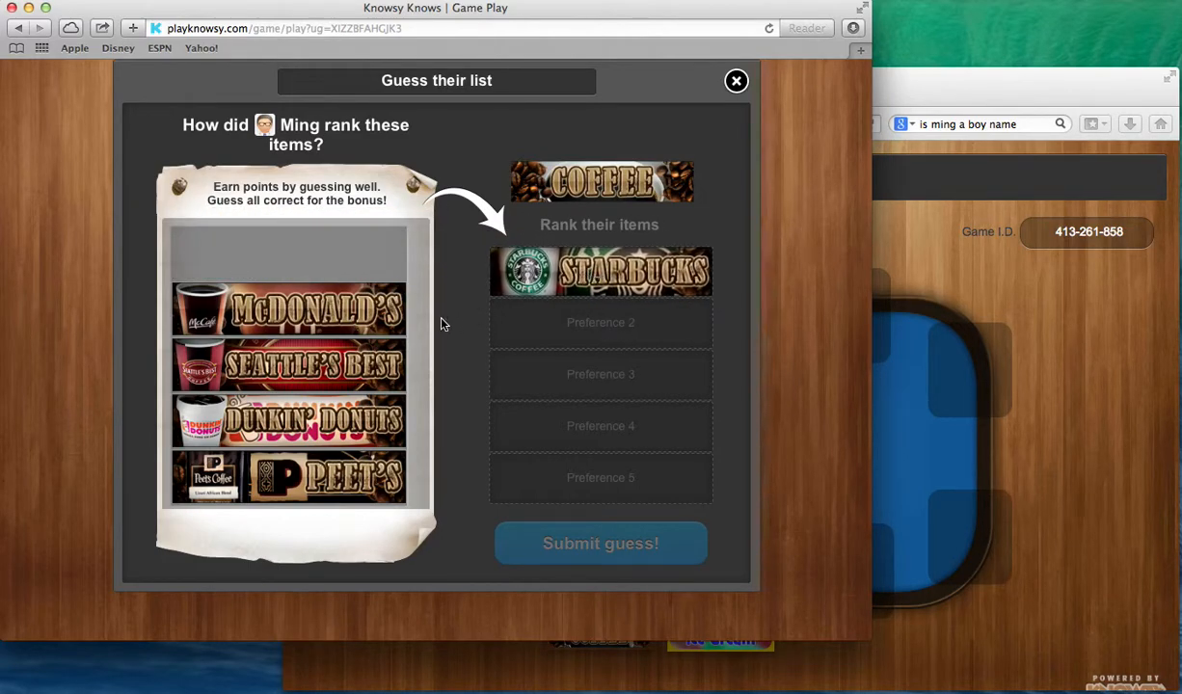
- Guess Dunkin' Donuts second and McDonald's fourth in Ming's list, then submit for scores 52 and 42
{"action": "left_click_drag", "start_coordinate": [287, 421], "coordinate": [600, 331]}
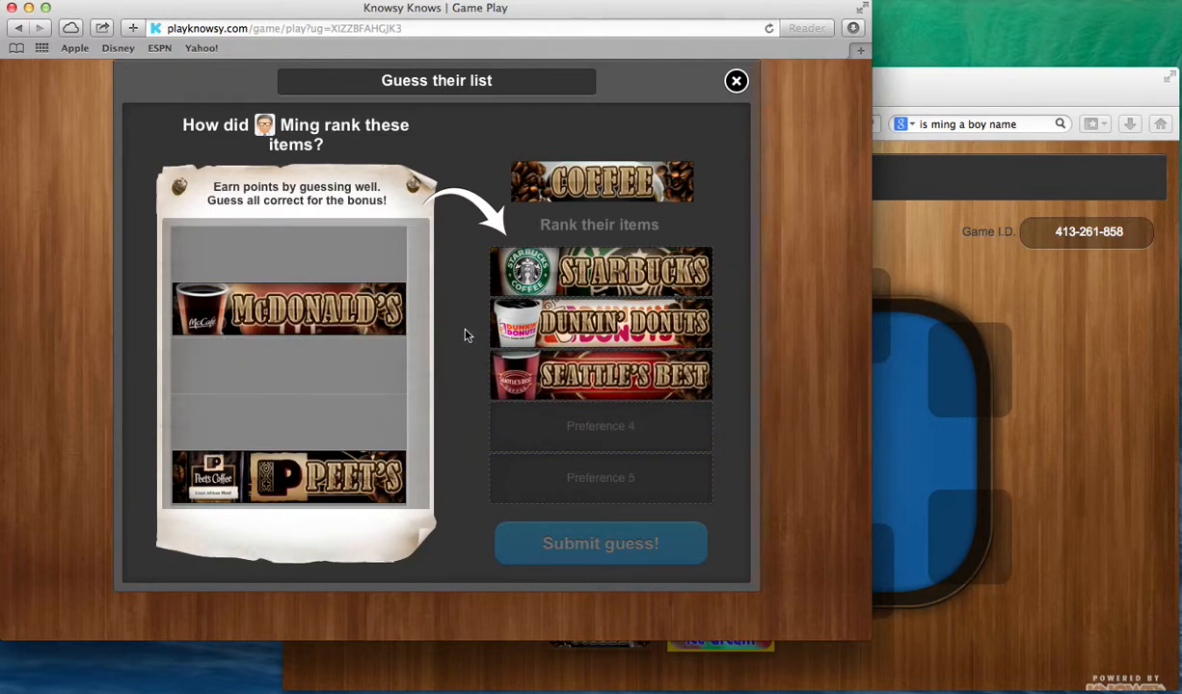
{"action": "left_click_drag", "start_coordinate": [288, 308], "coordinate": [600, 428]}
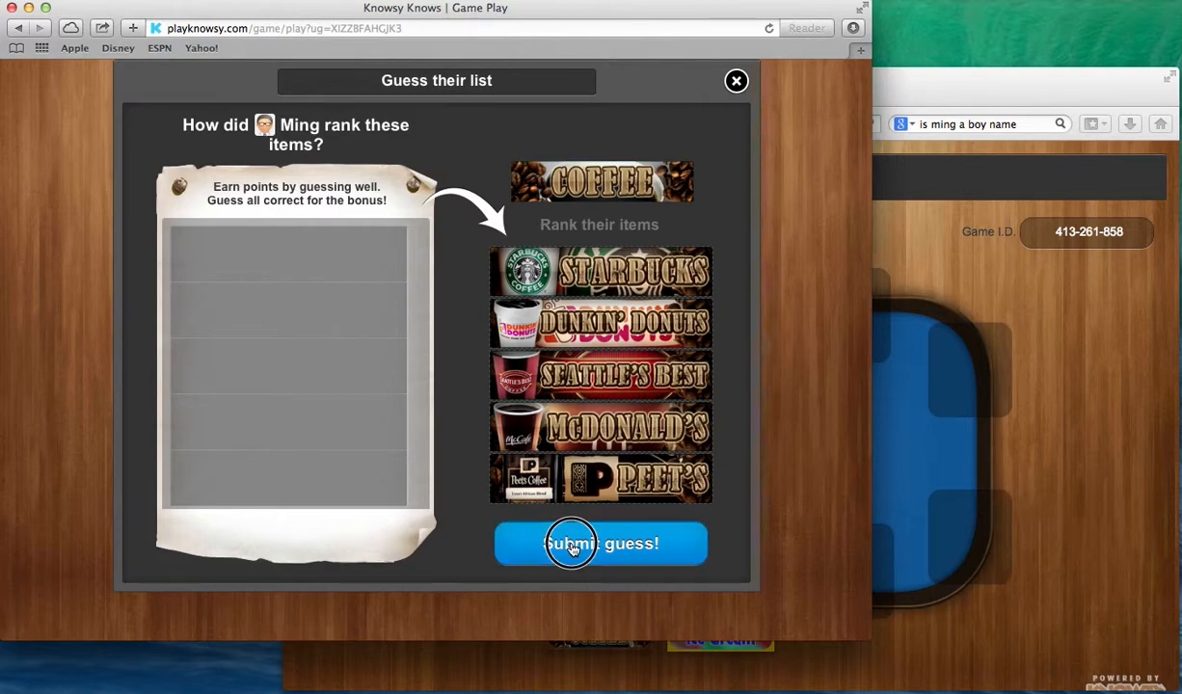
{"action": "left_click", "coordinate": [601, 544]}
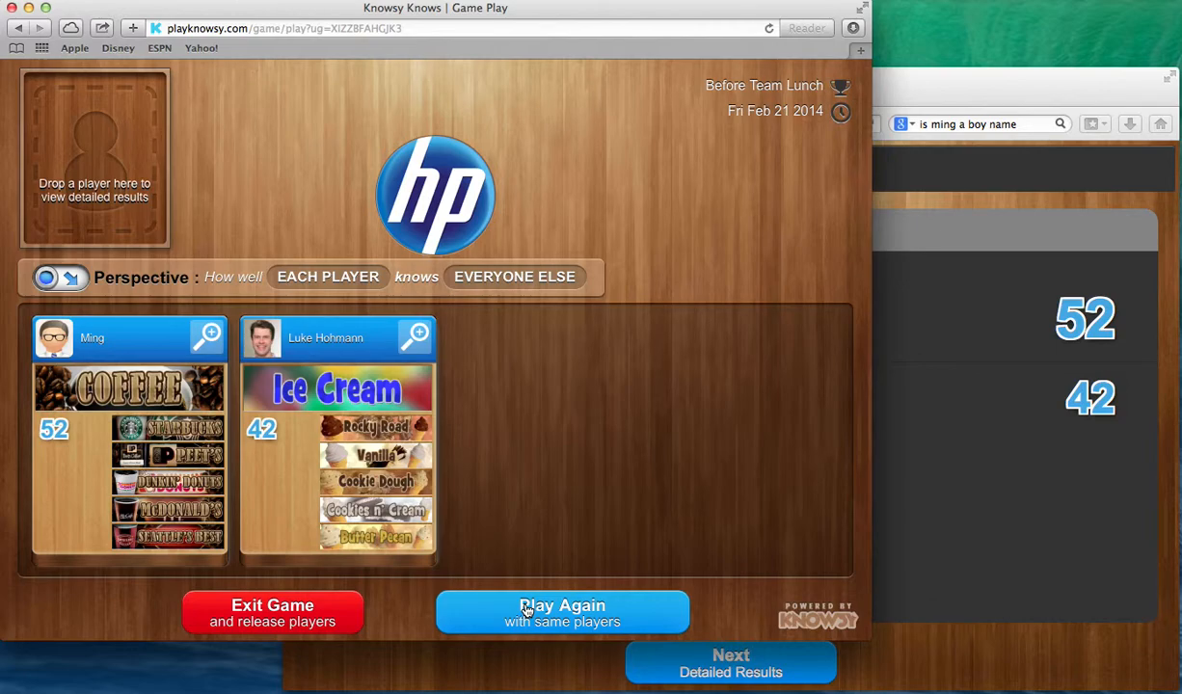
{"action": "mouse_move", "coordinate": [208, 395]}
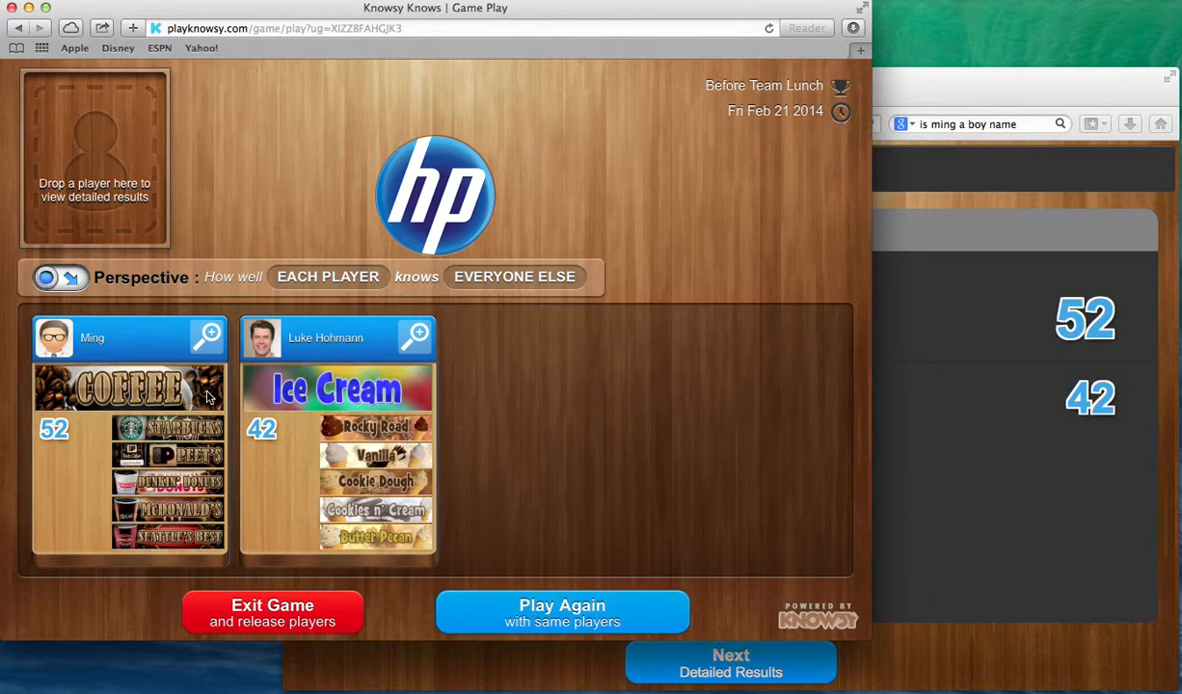
{"action": "mouse_move", "coordinate": [164, 497]}
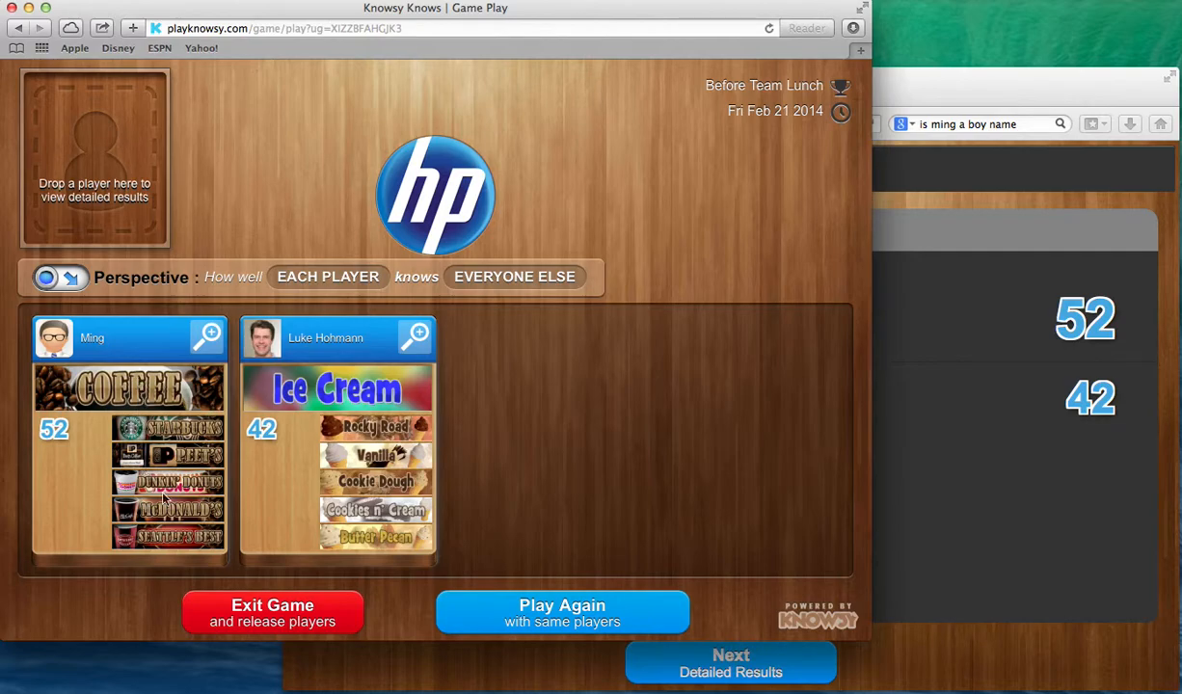
{"action": "mouse_move", "coordinate": [414, 381]}
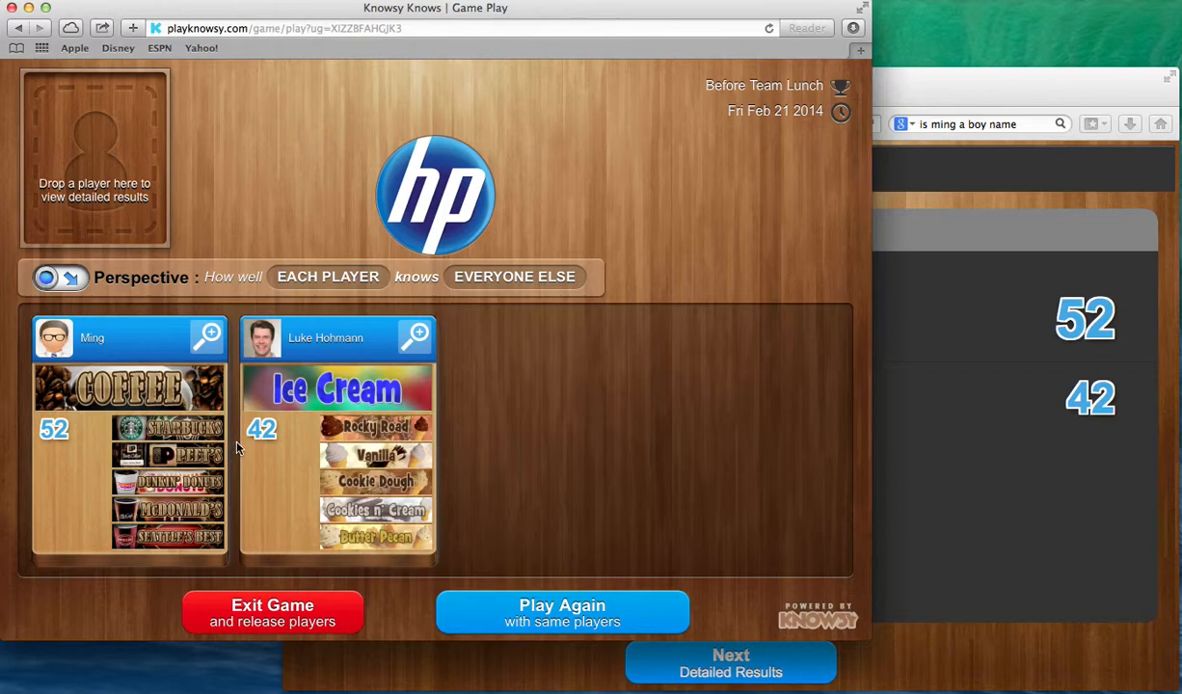
{"action": "mouse_move", "coordinate": [304, 429]}
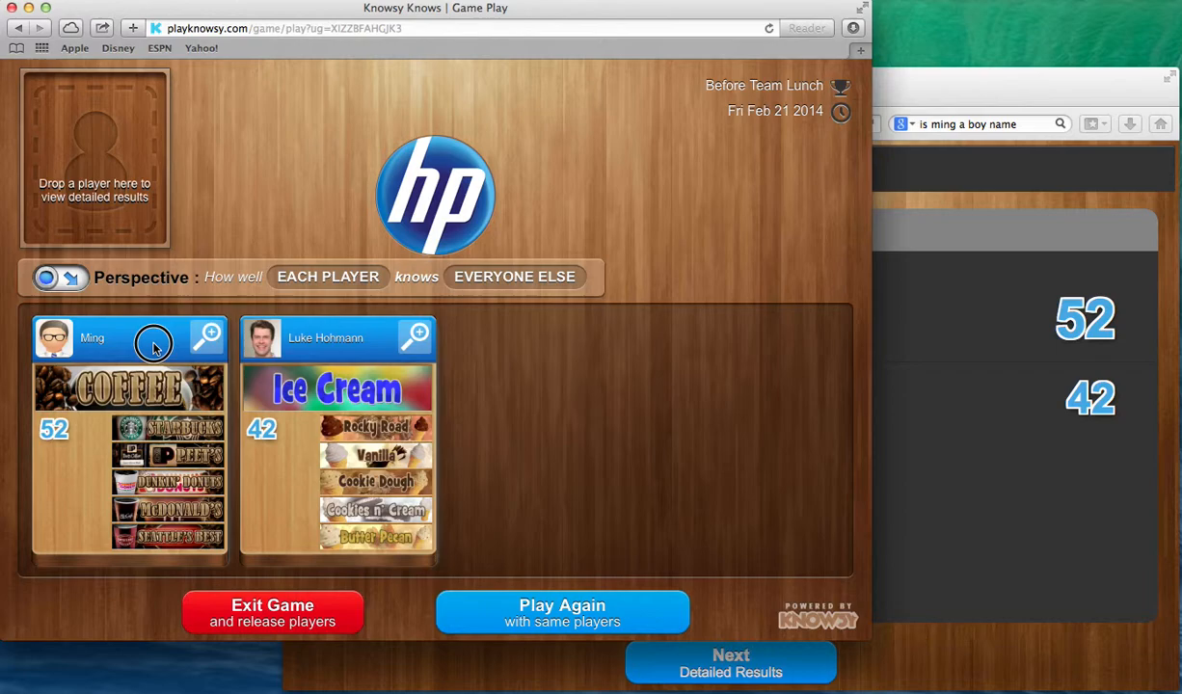
- Drop Ming's card into the detailed-results slot, rescoring Luke's Ice Cream list at 52
{"action": "left_click_drag", "start_coordinate": [130, 337], "coordinate": [97, 212]}
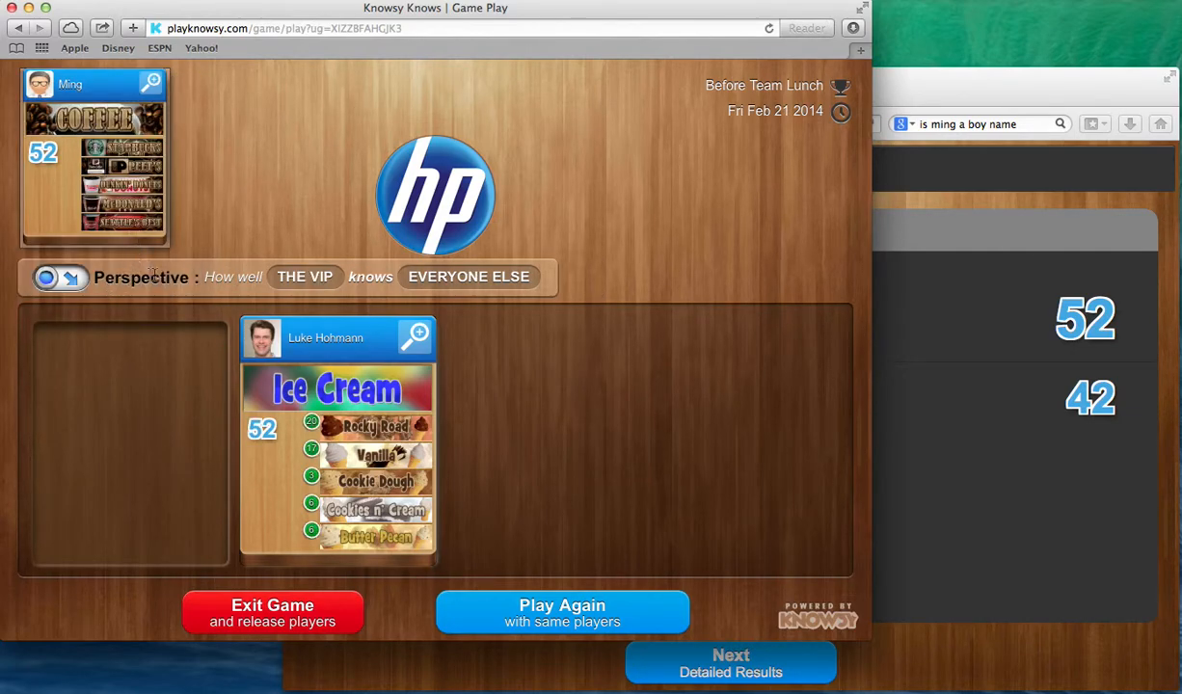
{"action": "mouse_move", "coordinate": [341, 285]}
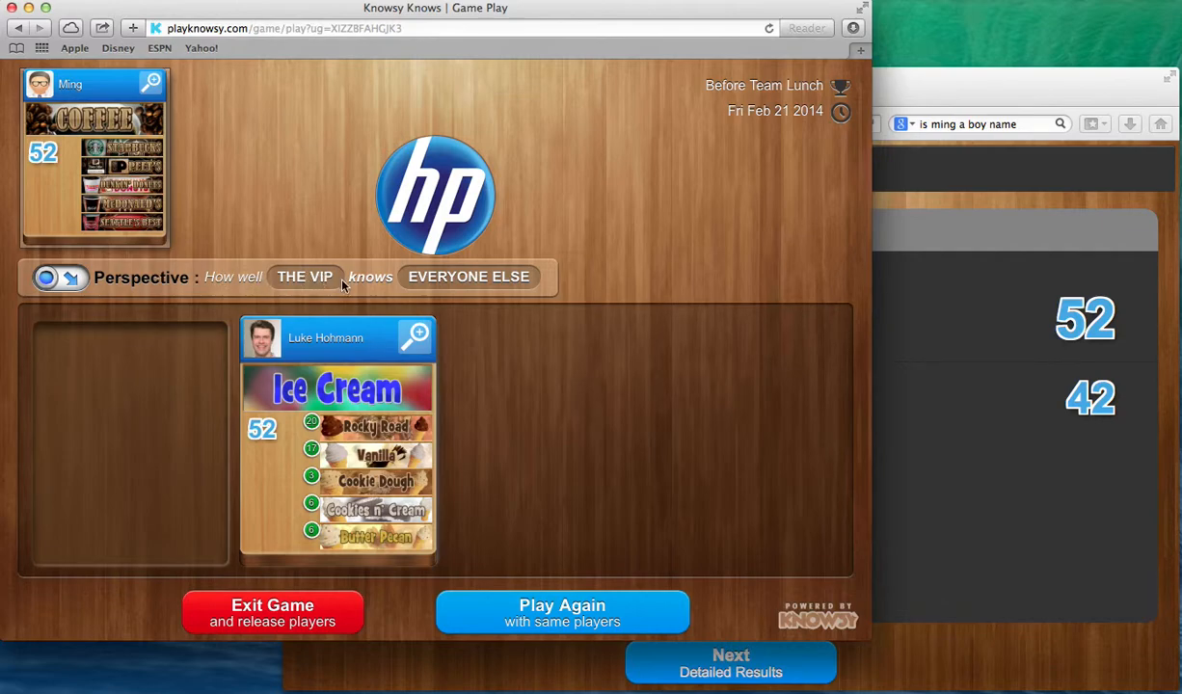
{"action": "mouse_move", "coordinate": [139, 171]}
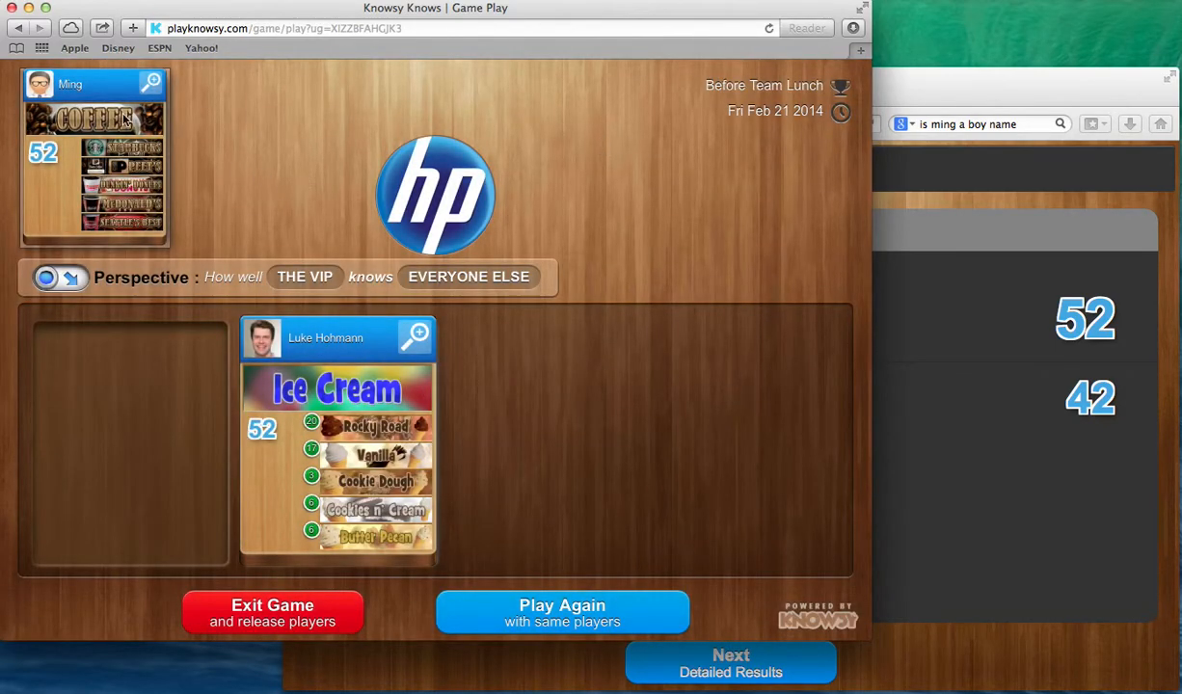
- Toggle the perspective so Luke's Coffee guess scores 42, and bring Ming's Final Scores forward
{"action": "left_click", "coordinate": [60, 278]}
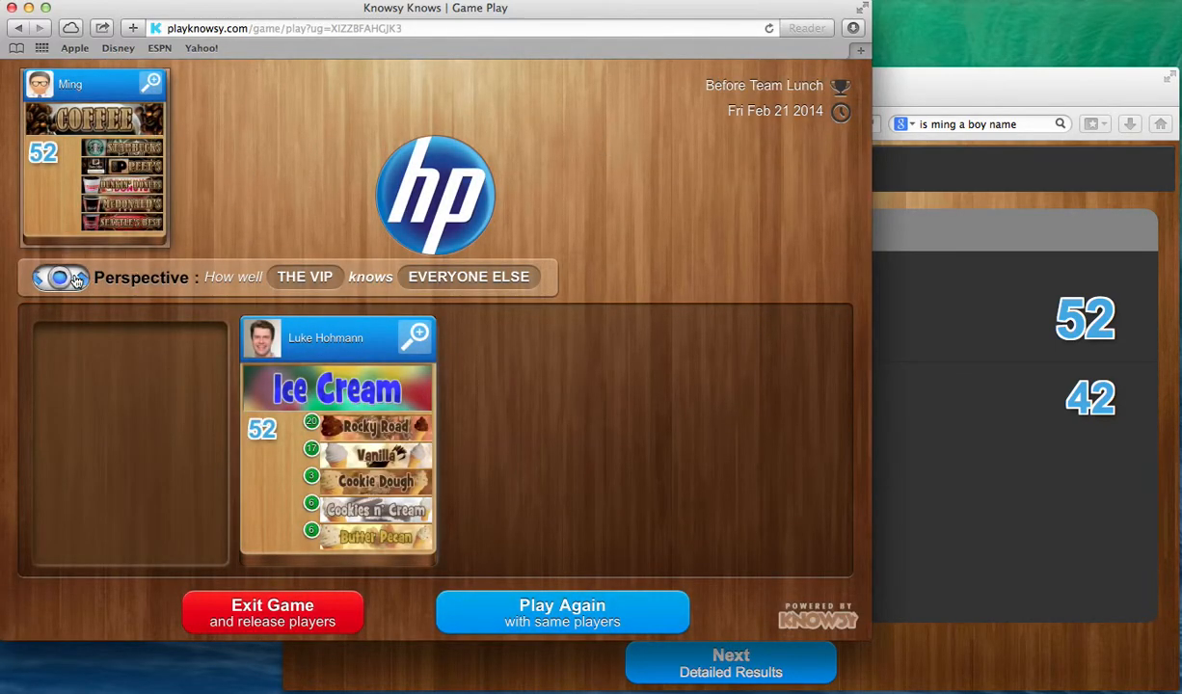
{"action": "left_click", "coordinate": [60, 277]}
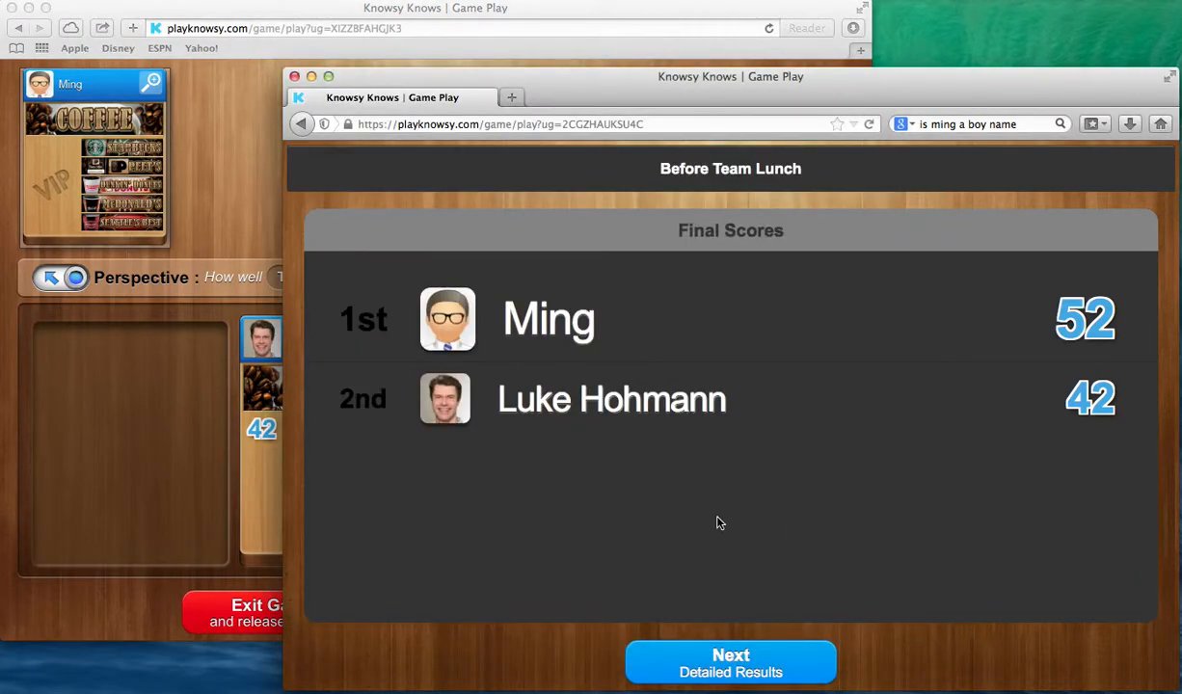
- Show Ming's detailed results table with Coffee at 52 beside Luke's Ice Cream at 42
{"action": "left_click", "coordinate": [730, 663]}
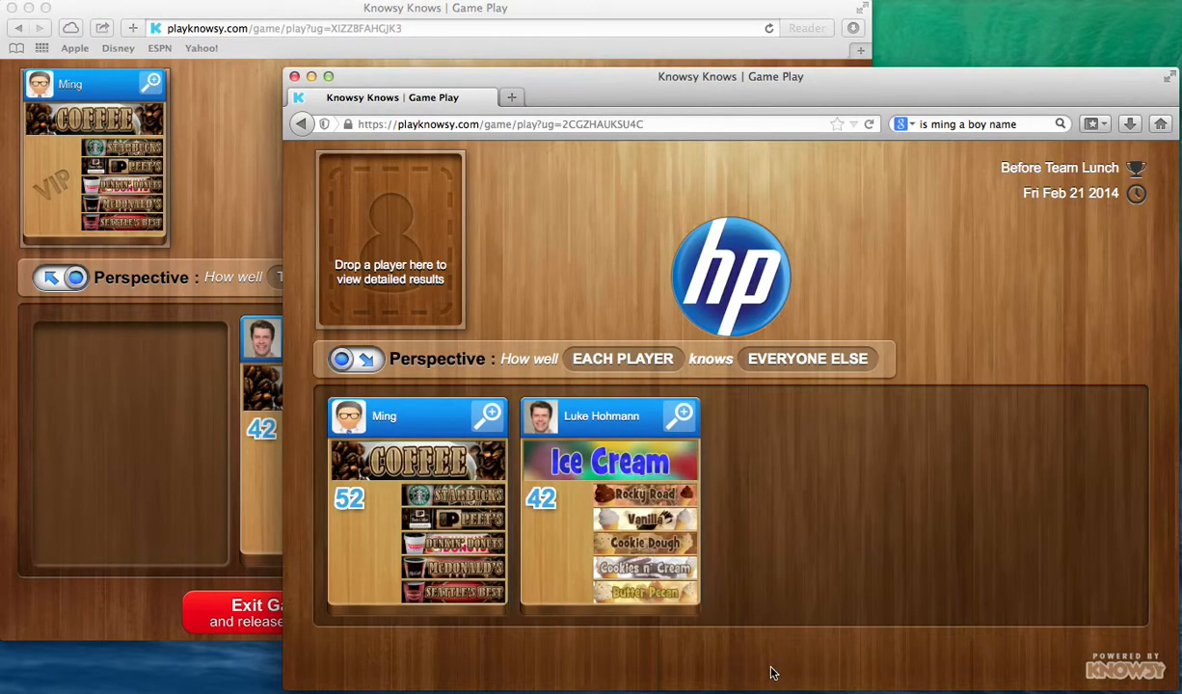
{"action": "mouse_move", "coordinate": [723, 440]}
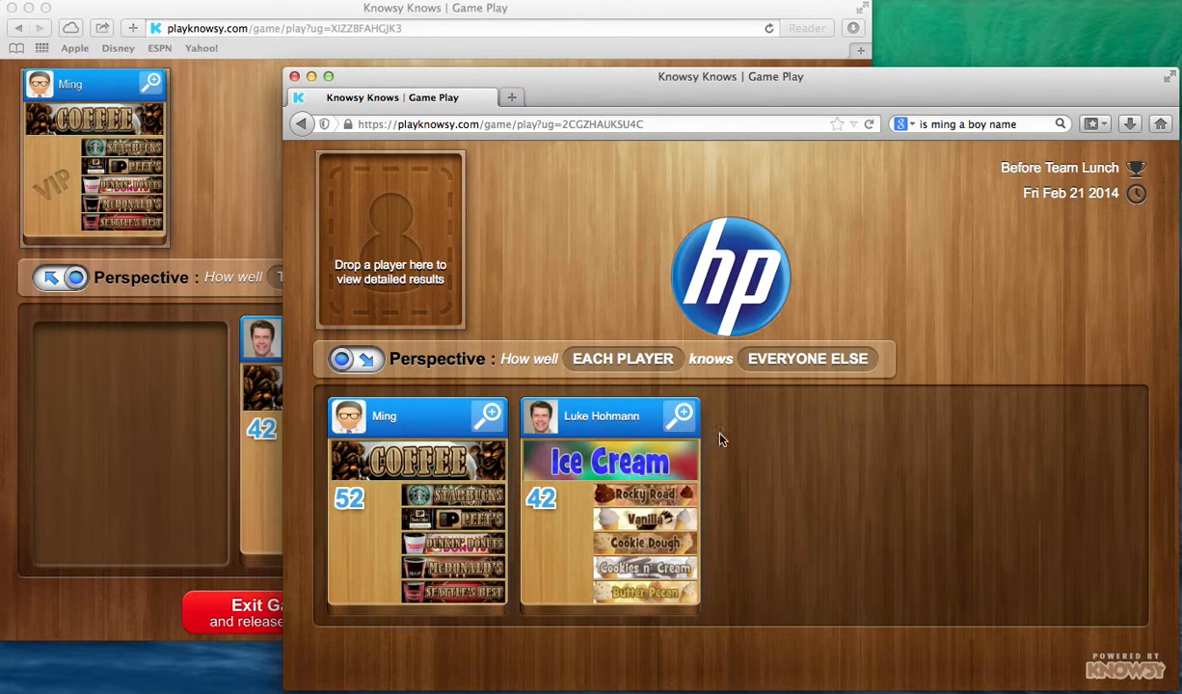
{"action": "mouse_move", "coordinate": [718, 317]}
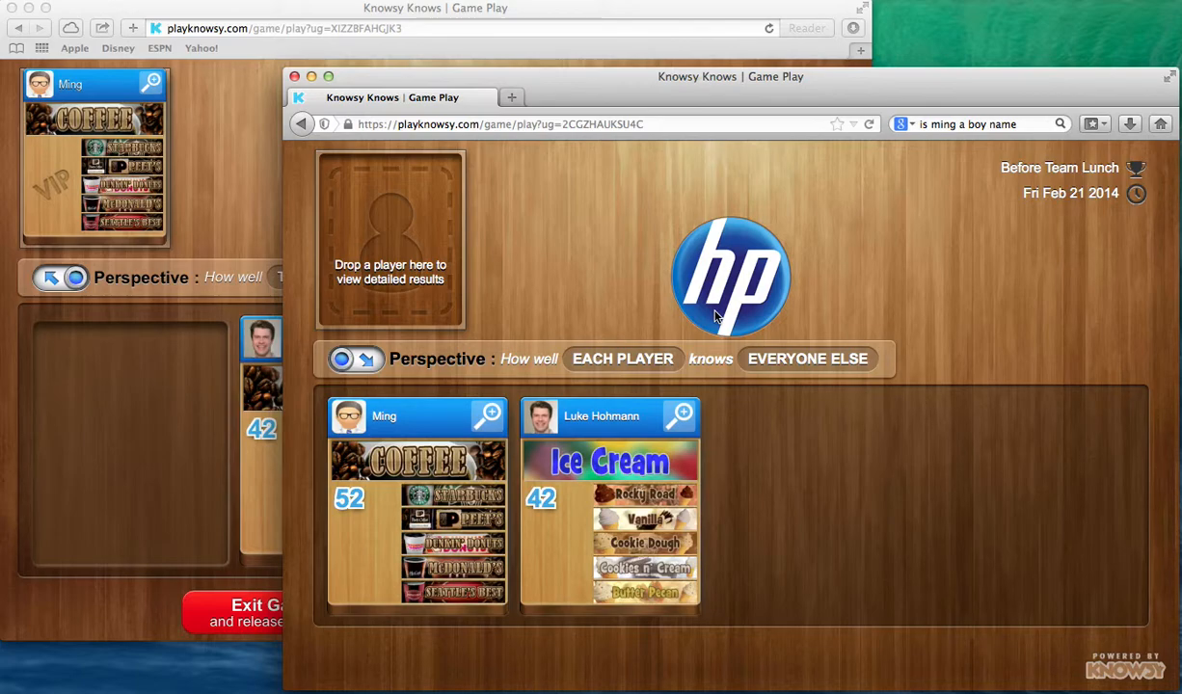
{"action": "mouse_move", "coordinate": [224, 248]}
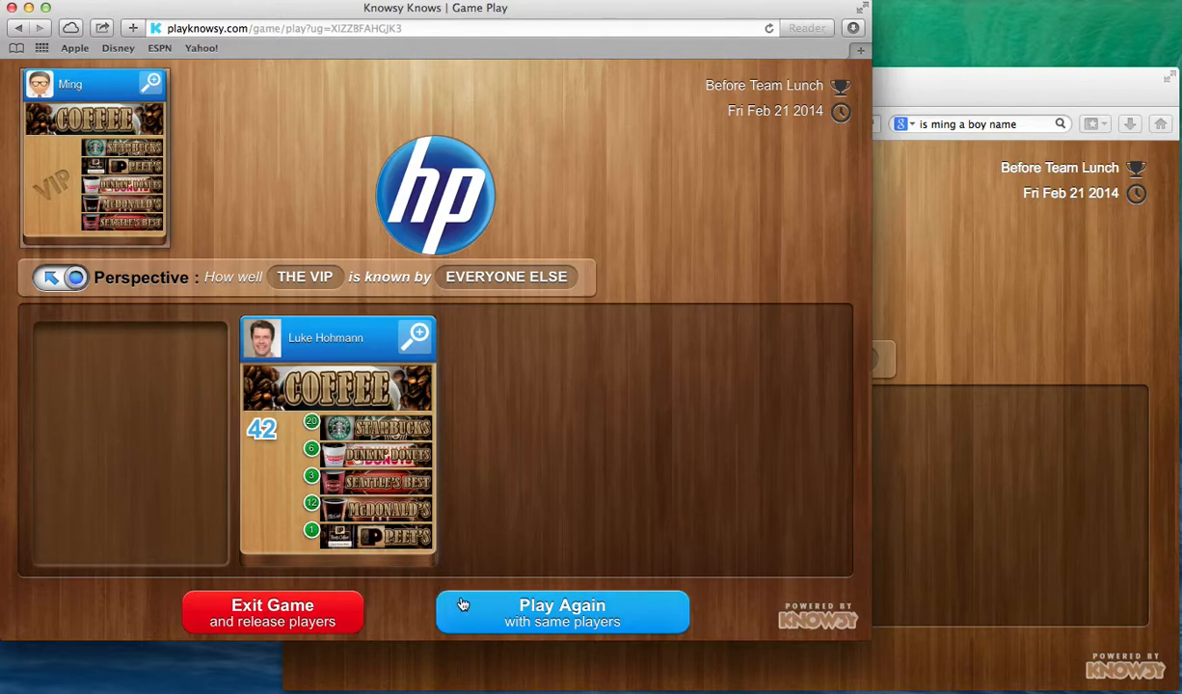
- Begin another game with the same players and add the White Wine and sustainability issues topics
{"action": "left_click", "coordinate": [562, 613]}
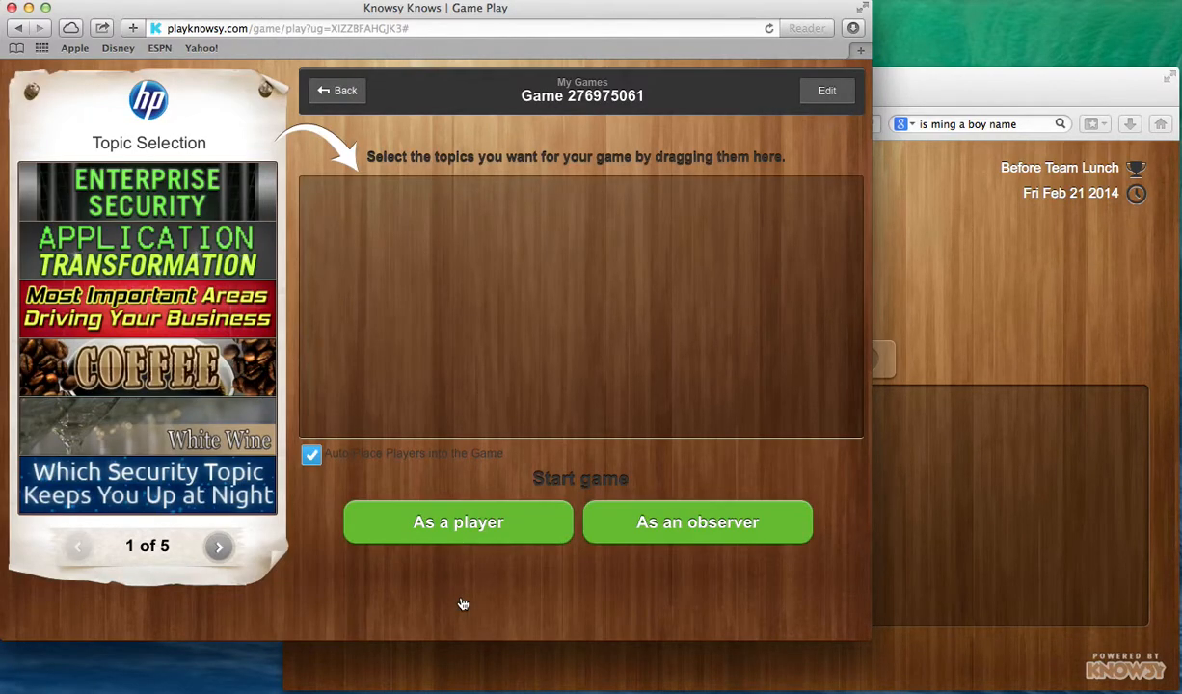
{"action": "left_click_drag", "start_coordinate": [148, 440], "coordinate": [432, 213]}
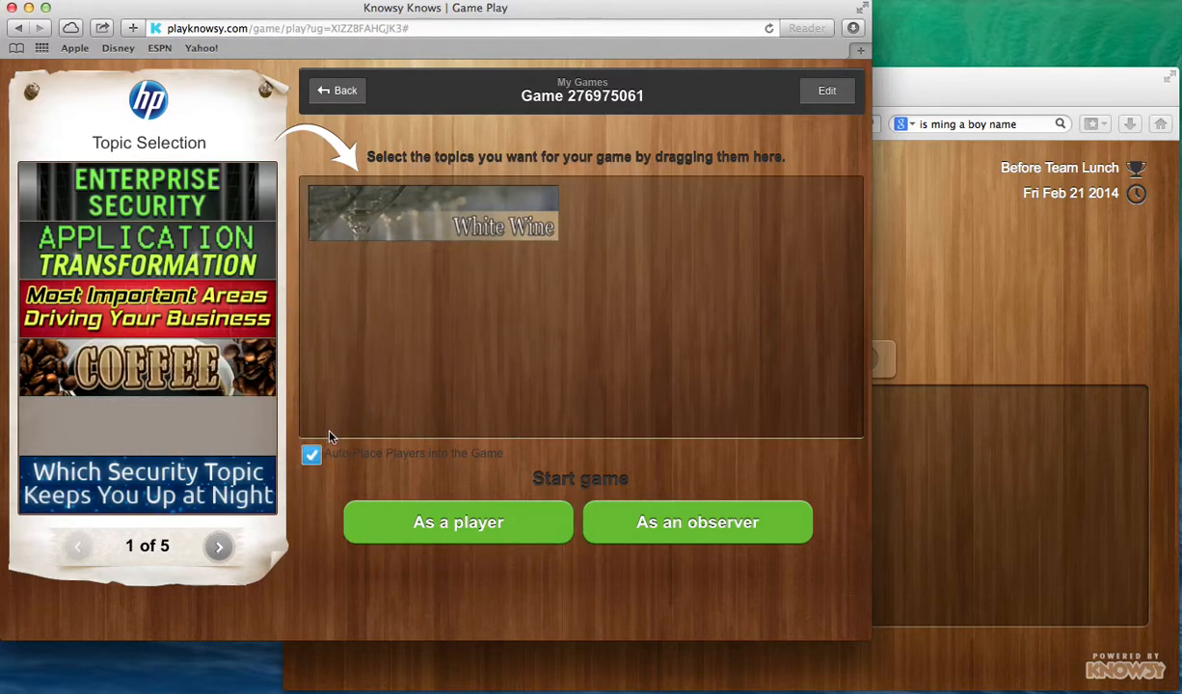
{"action": "left_click", "coordinate": [218, 547]}
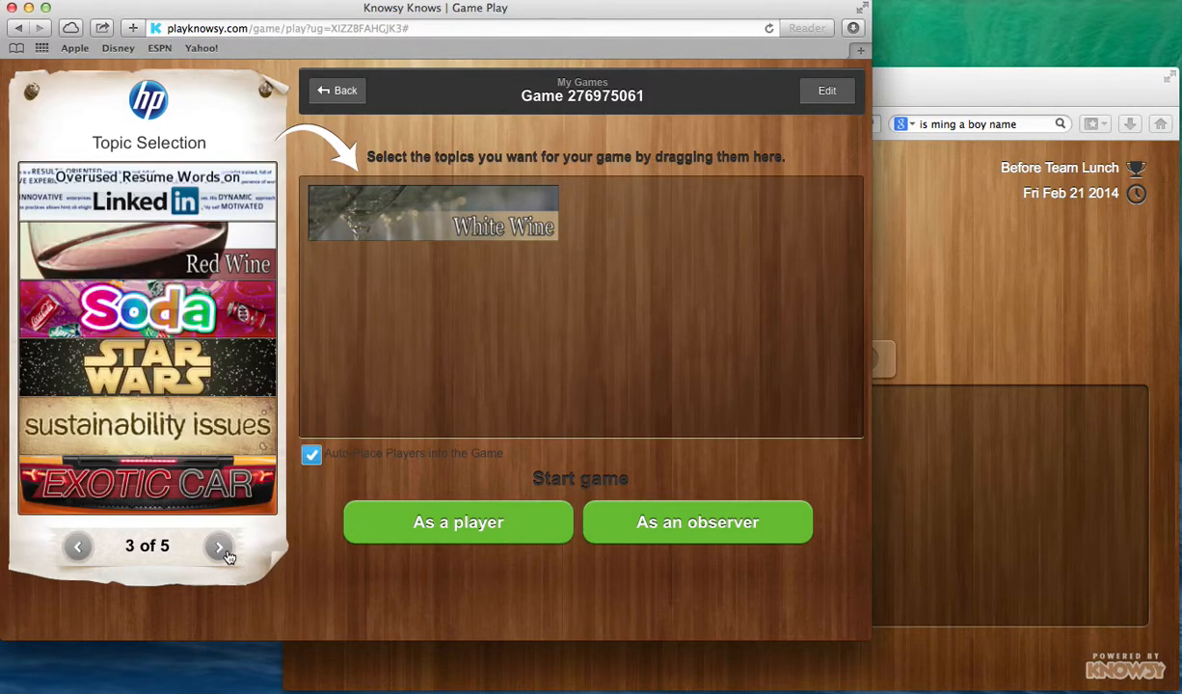
{"action": "left_click_drag", "start_coordinate": [146, 424], "coordinate": [685, 212]}
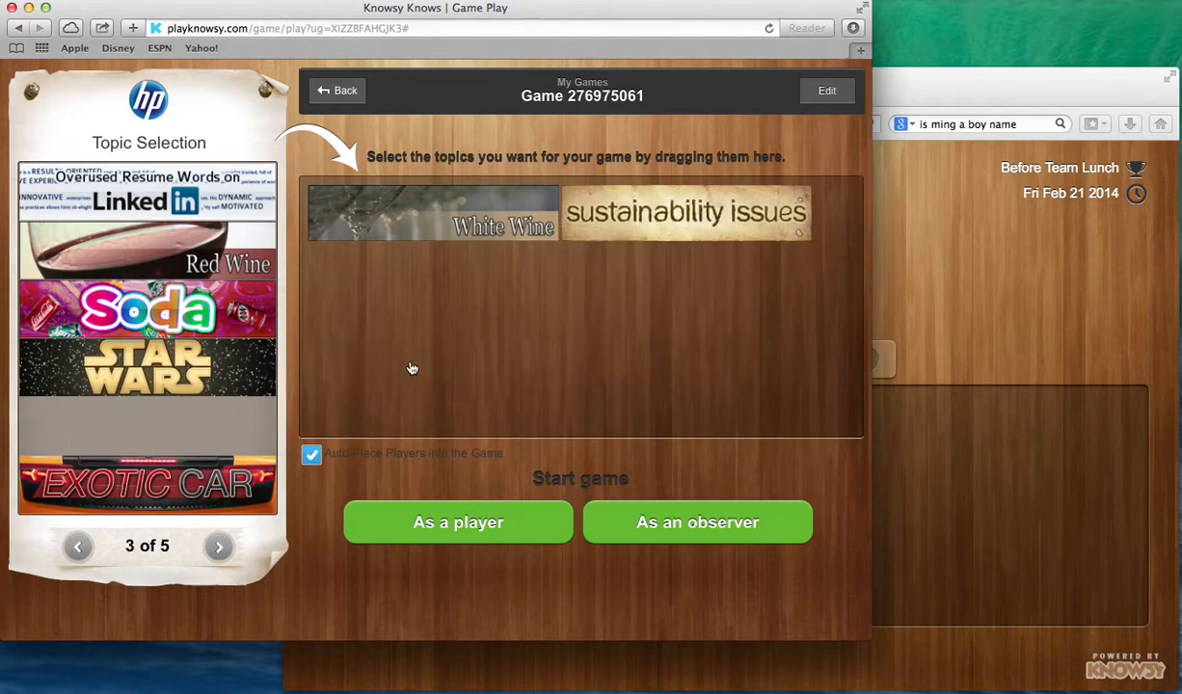
{"action": "mouse_move", "coordinate": [103, 174]}
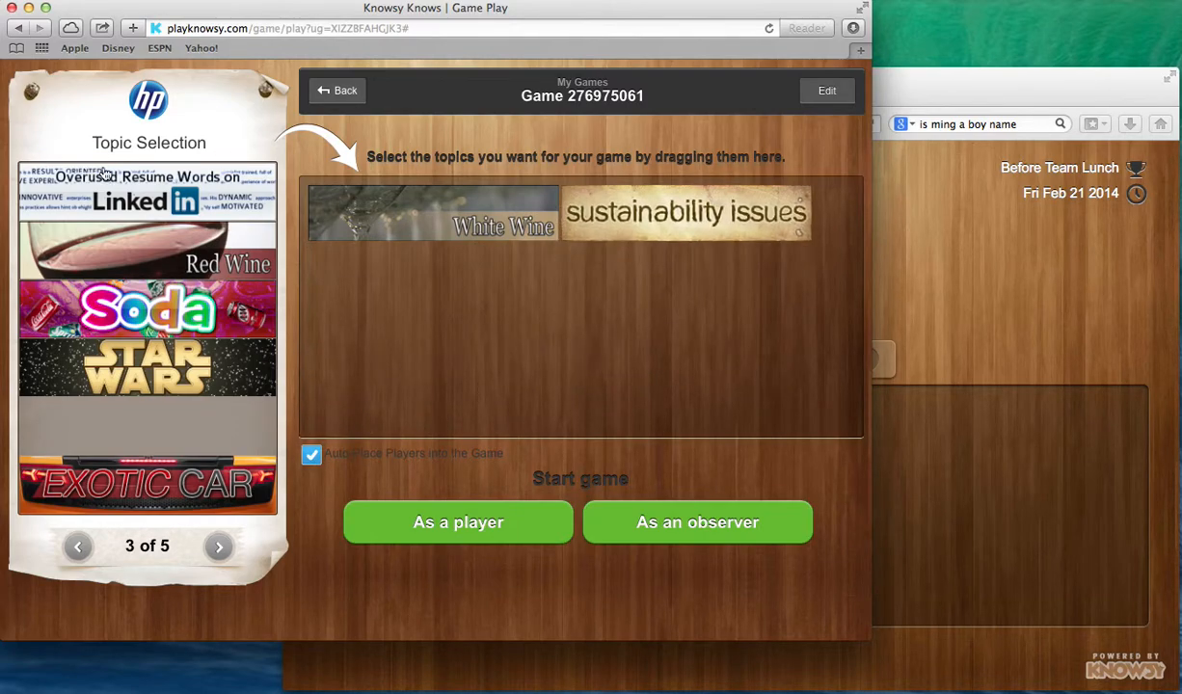
- Add the Overused Resume Words on LinkedIn topic and start the game as a player
{"action": "left_click_drag", "start_coordinate": [150, 197], "coordinate": [434, 275]}
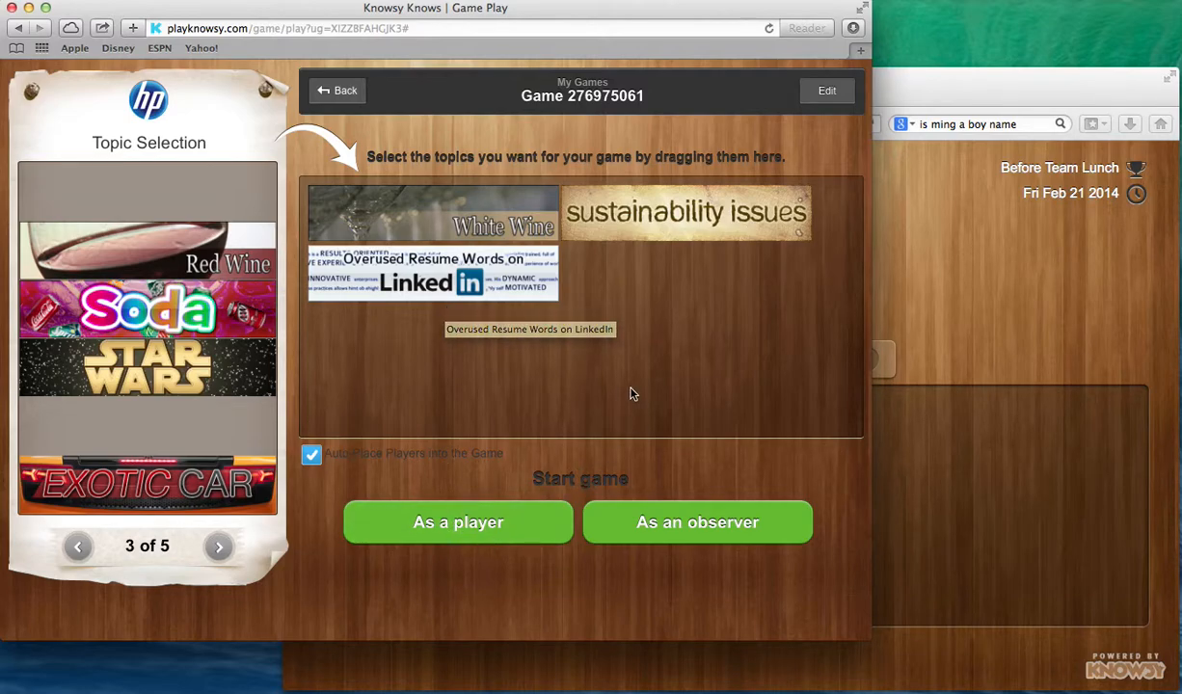
{"action": "left_click", "coordinate": [457, 521]}
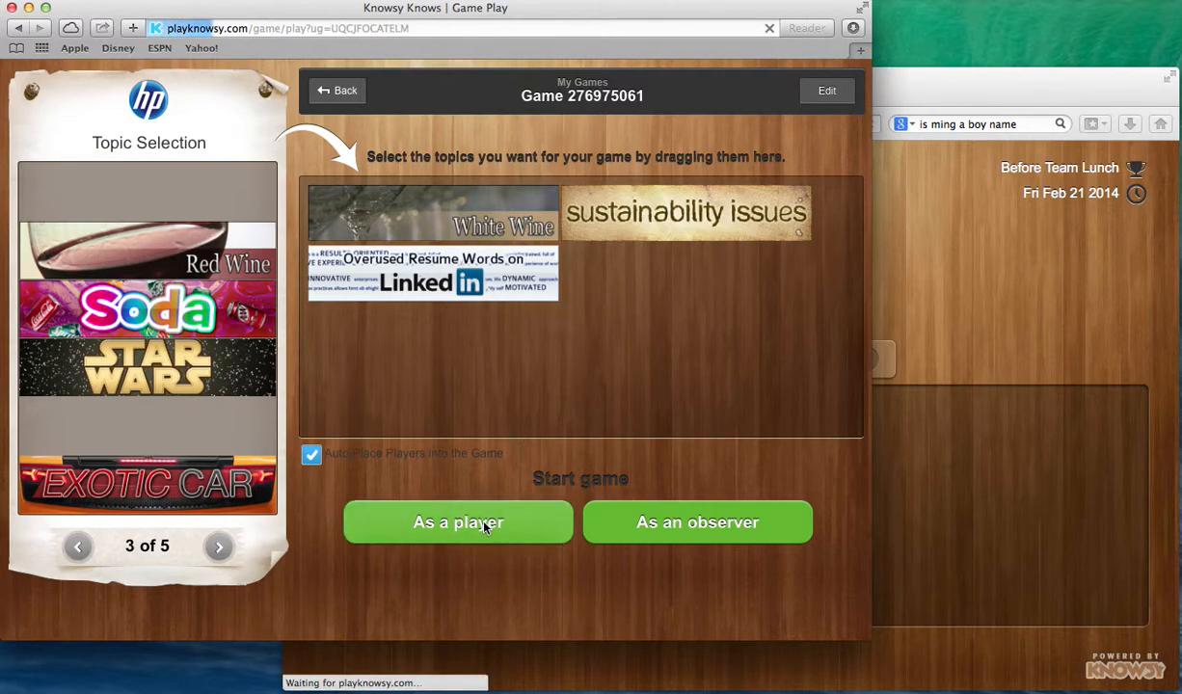
- Confirm joining as a player so the game loads to the Pick a topic screen
{"action": "left_click", "coordinate": [458, 521]}
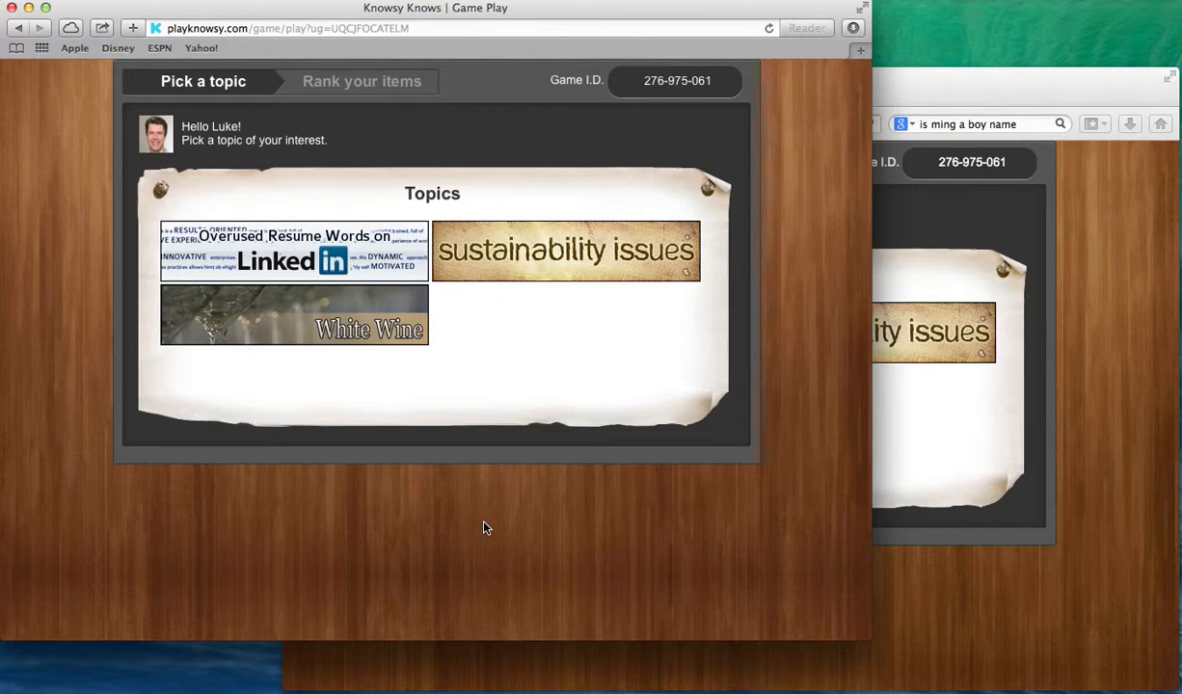
{"action": "mouse_move", "coordinate": [518, 452]}
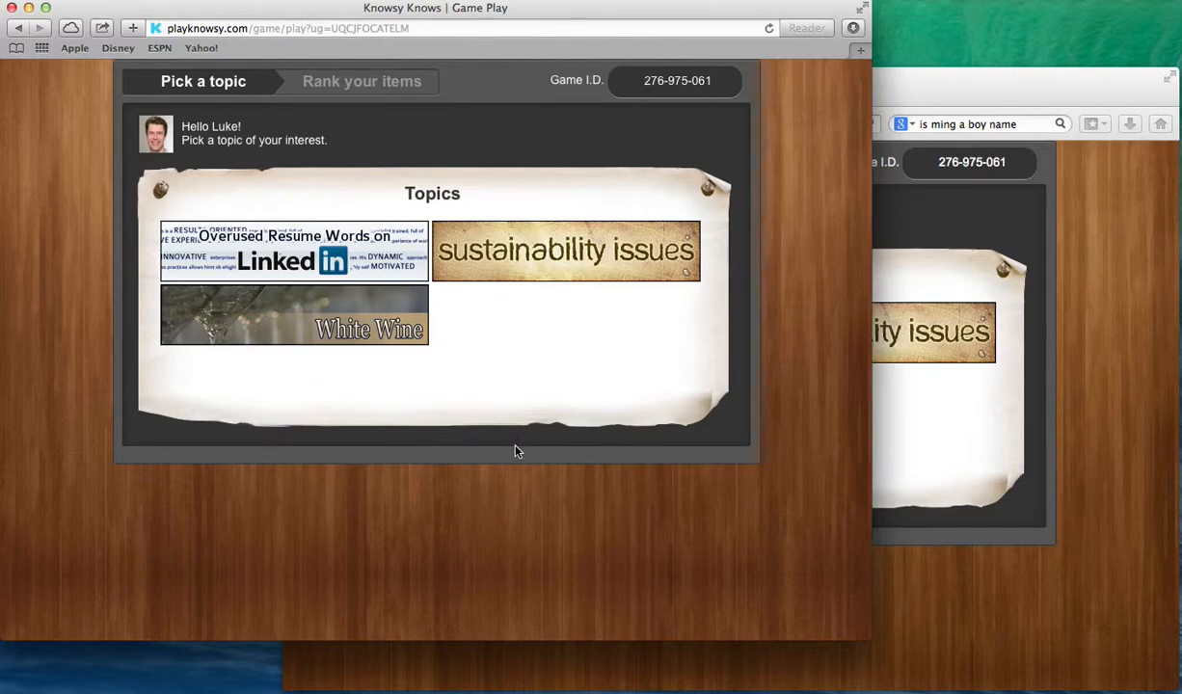